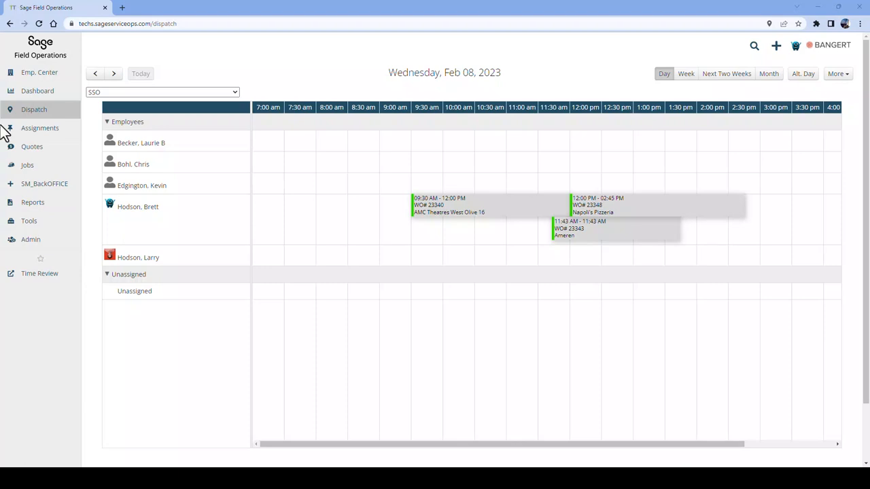
- Open the SM_BackOFFICE list of areas from the left sidebar
left_click(43, 183)
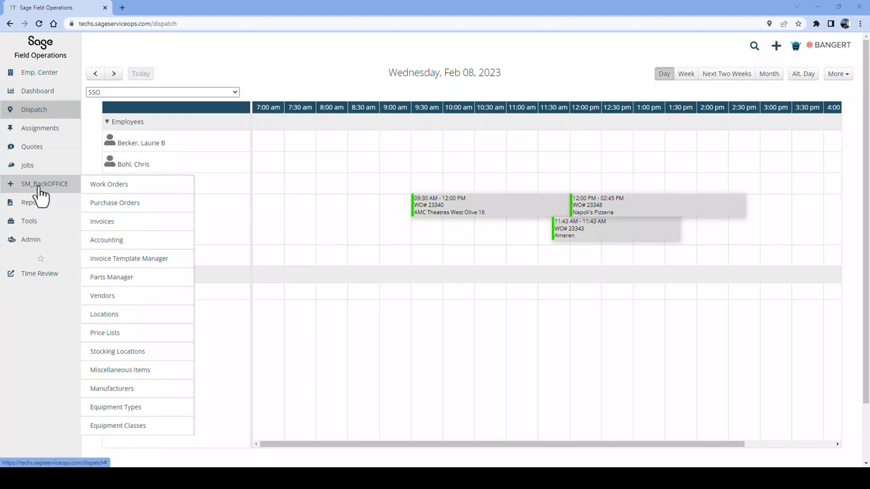
mouse_move(63, 195)
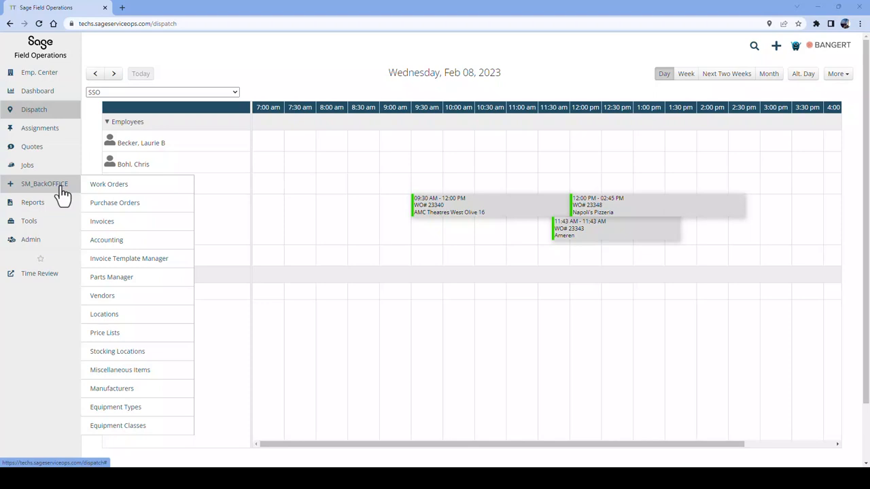
left_click(129, 258)
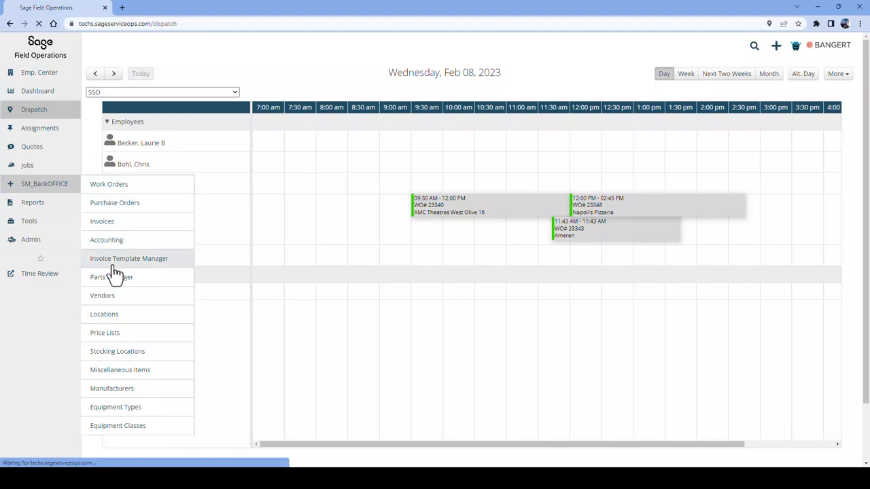
- Open the Default Itemized template from the Invoice Template Manager
left_click(129, 258)
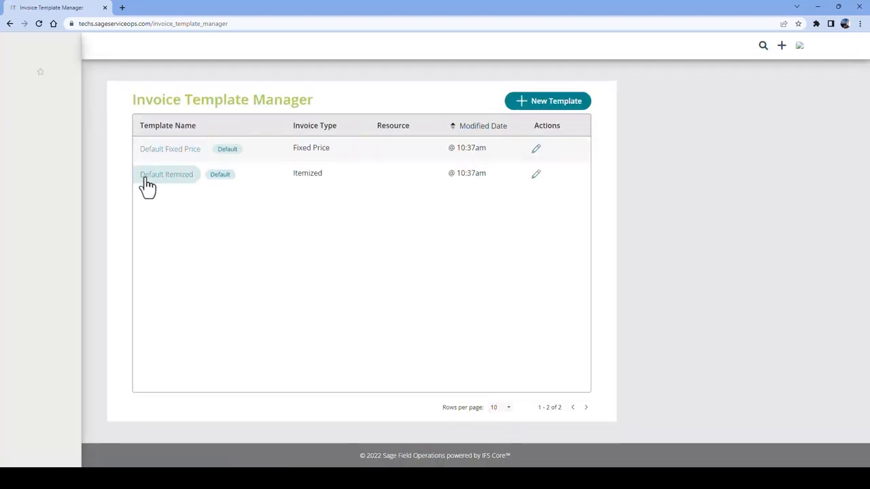
left_click(166, 174)
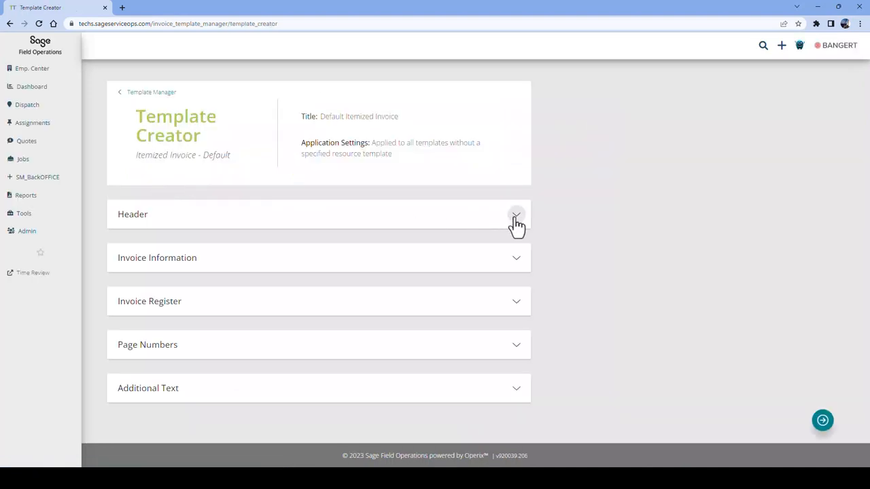
- Review the Header and Invoice Information sections, leaving both collapsed
left_click(516, 215)
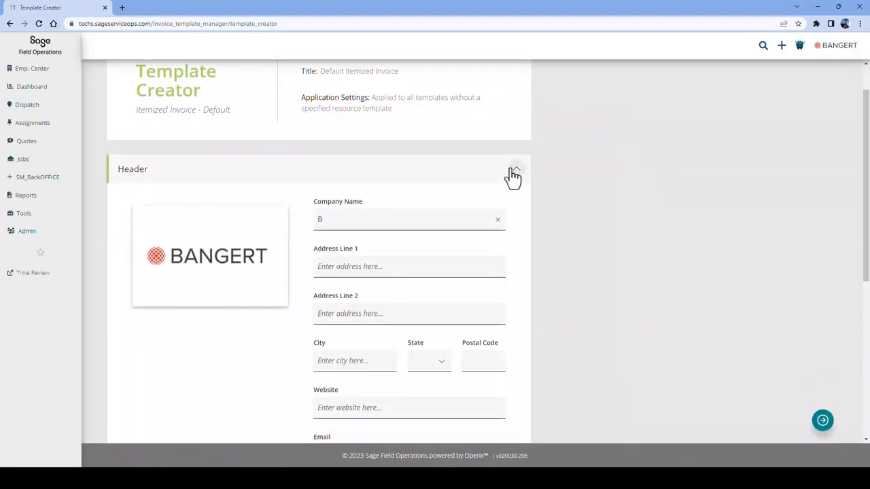
left_click(515, 169)
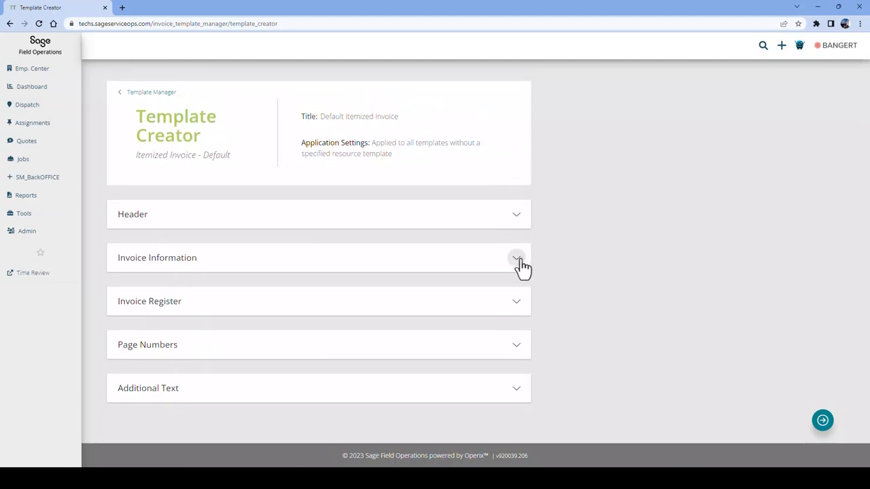
left_click(517, 258)
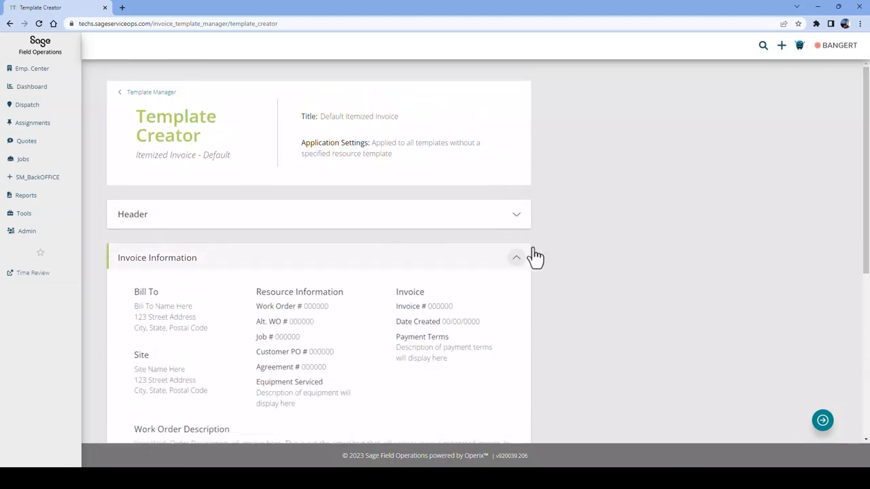
left_click(517, 258)
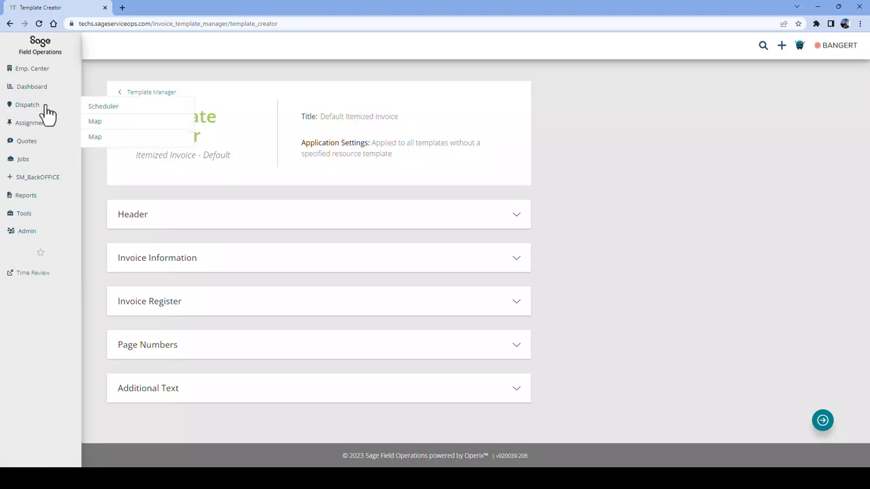
- Return to the Dispatch Scheduler board and reopen the back-office area list
left_click(104, 106)
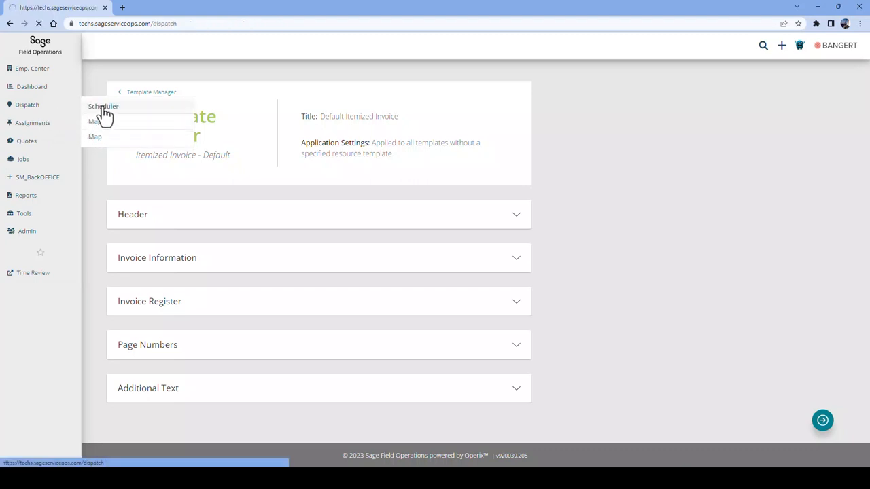
left_click(103, 106)
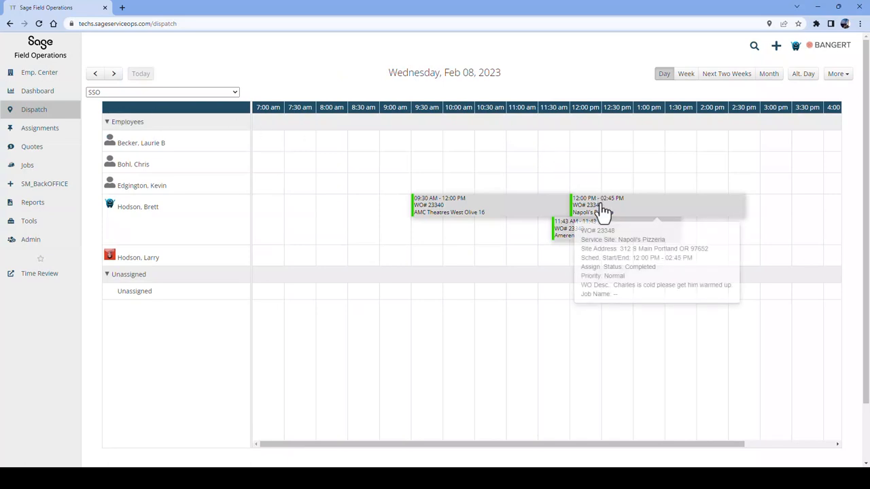
mouse_move(596, 217)
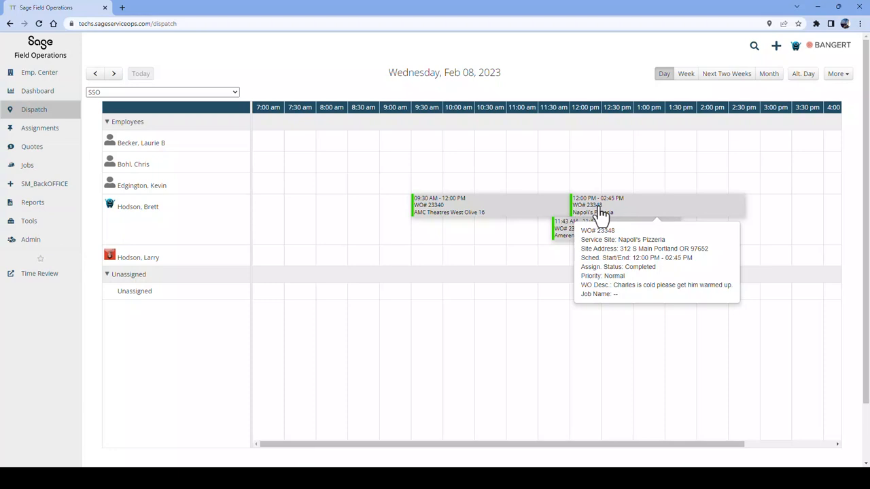
left_click(43, 183)
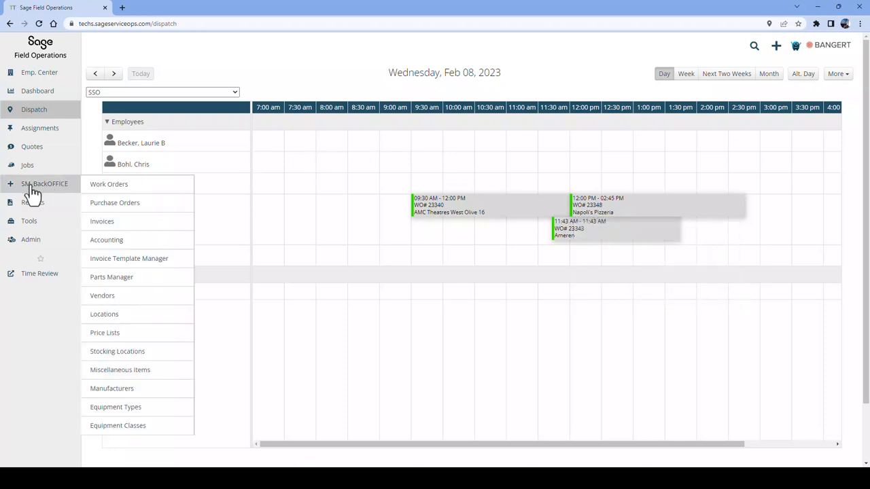
mouse_move(70, 197)
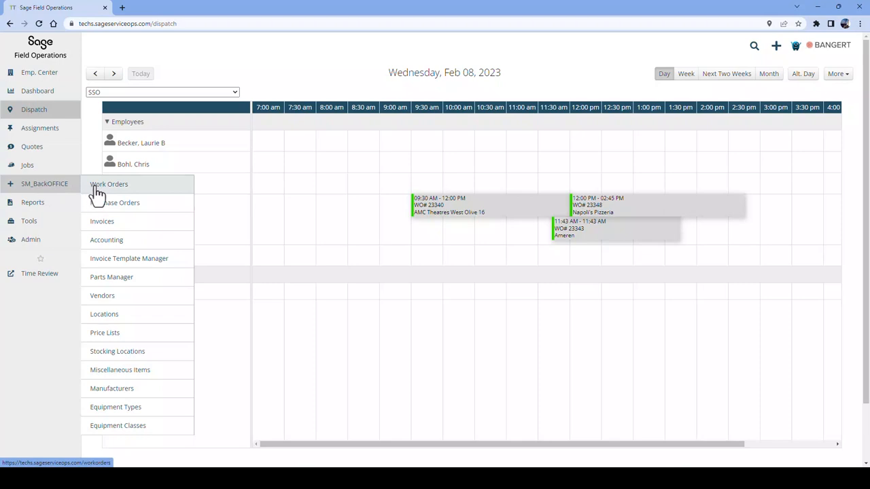
- Show only Completed Not Invoiced work orders in the Work Order Manager
left_click(109, 185)
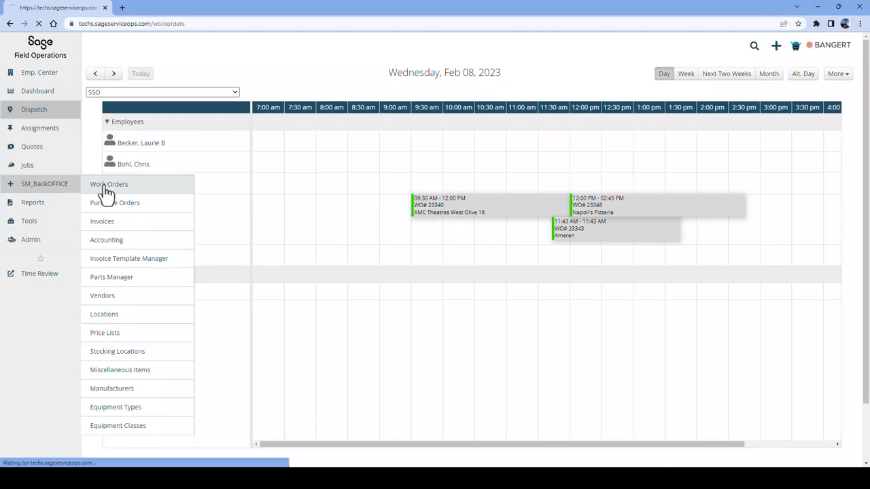
left_click(109, 185)
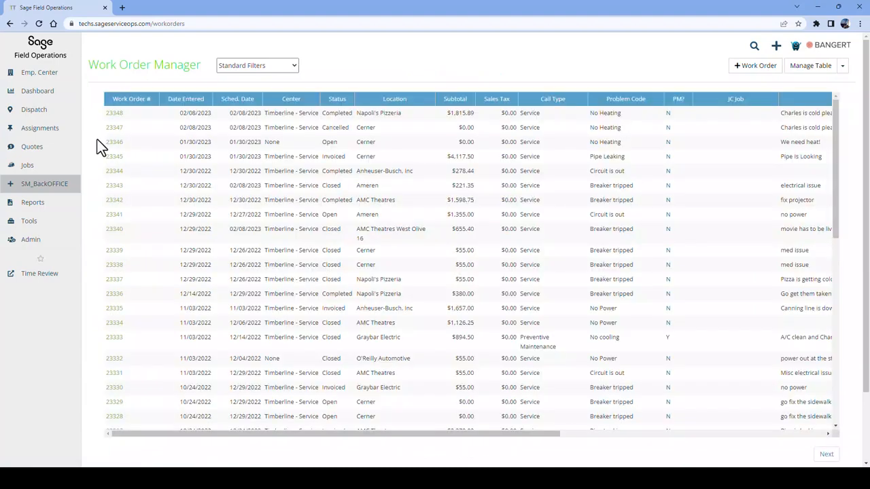
mouse_move(112, 201)
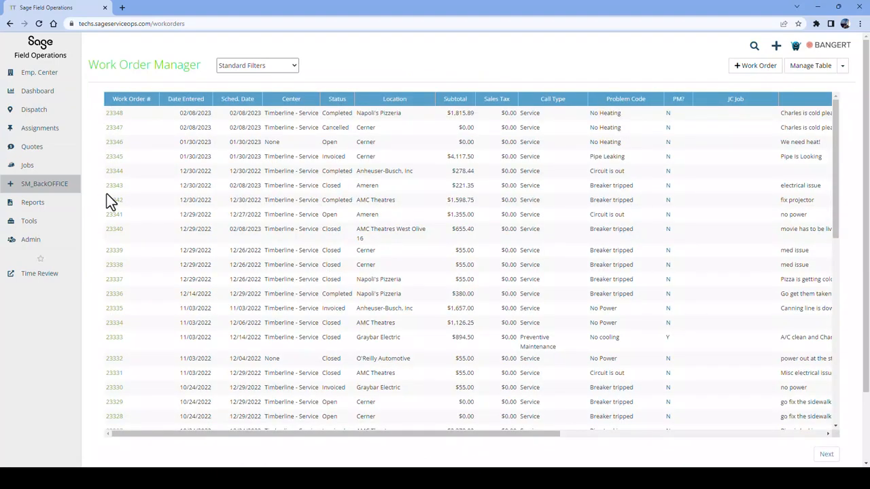
left_click(257, 65)
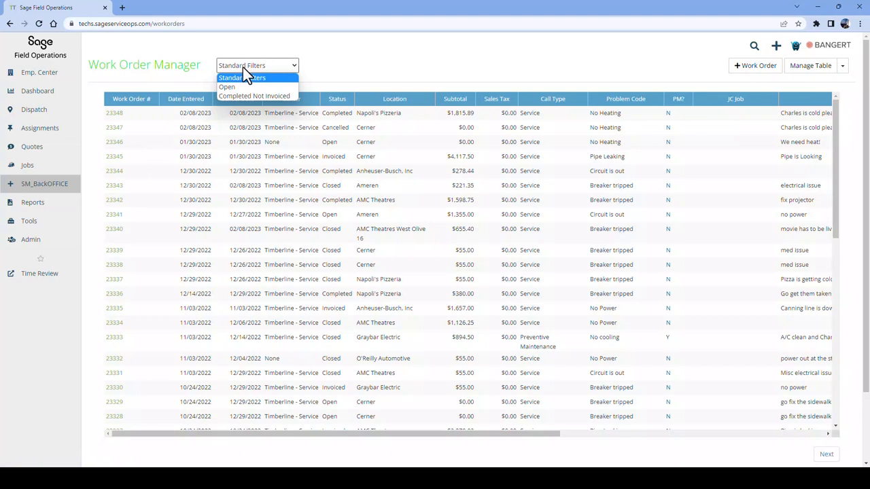
left_click(255, 95)
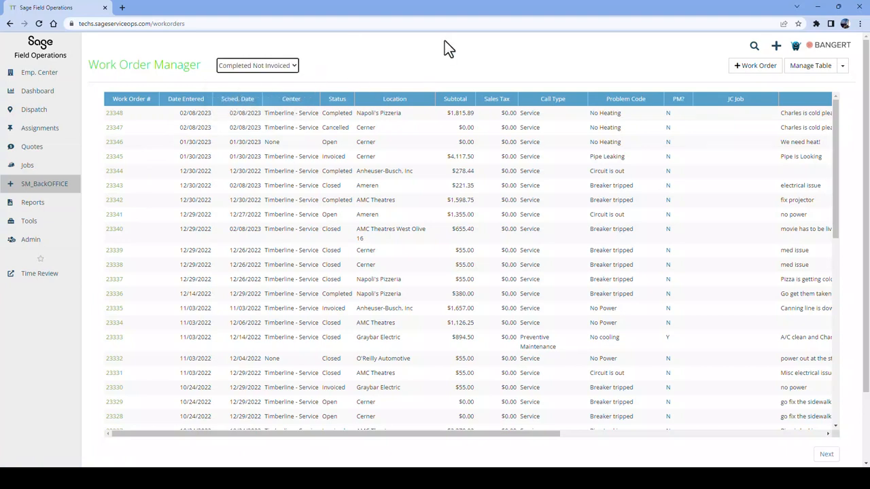
left_click(257, 65)
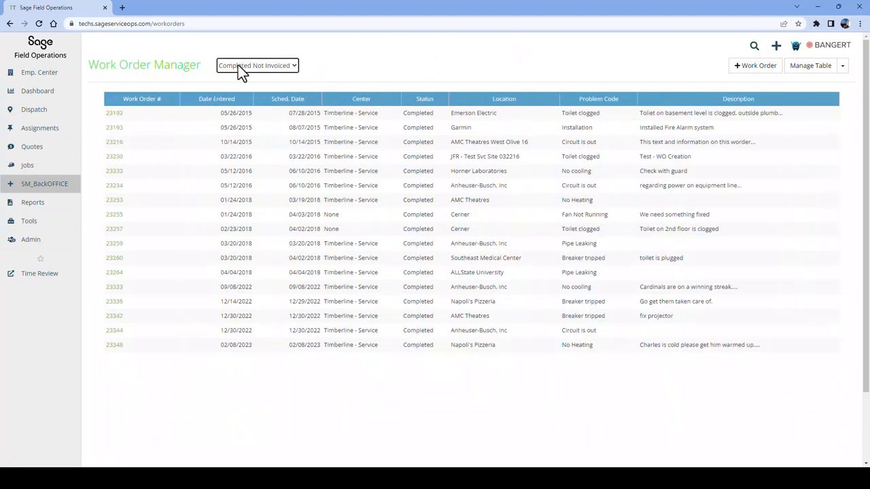
- Sort by Work Order # descending and select work order 23348 at the top
left_click(139, 98)
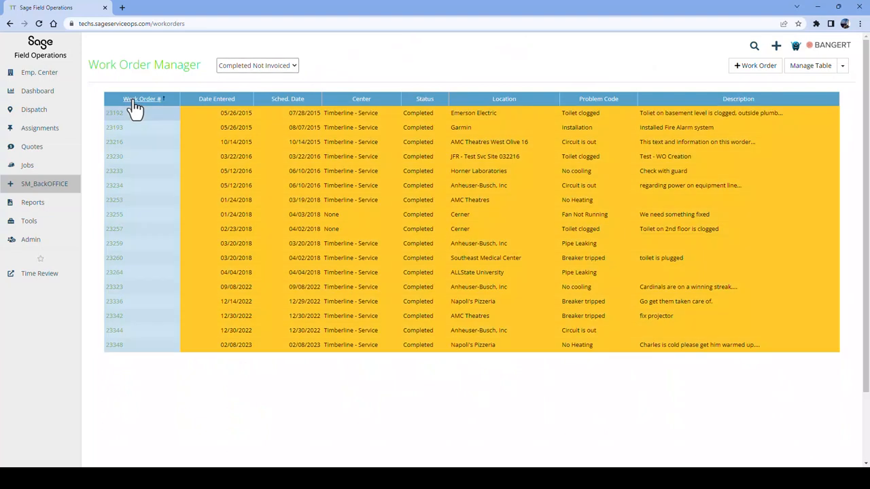
left_click(142, 98)
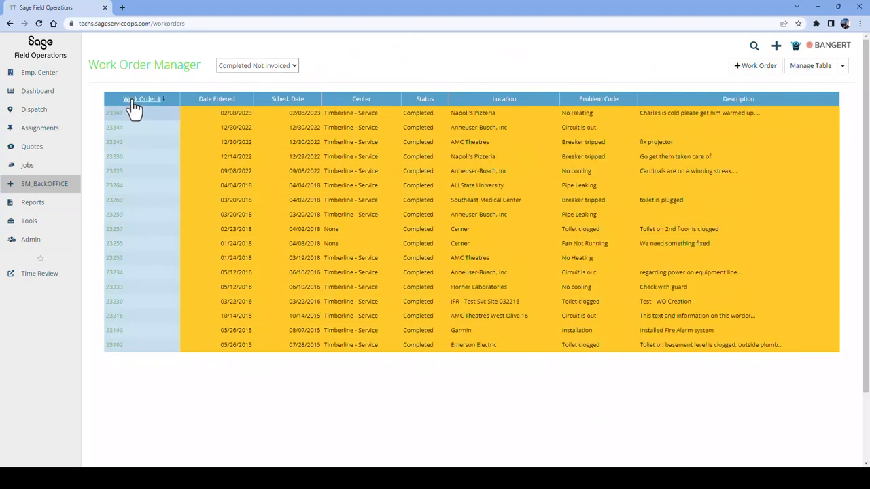
mouse_move(519, 133)
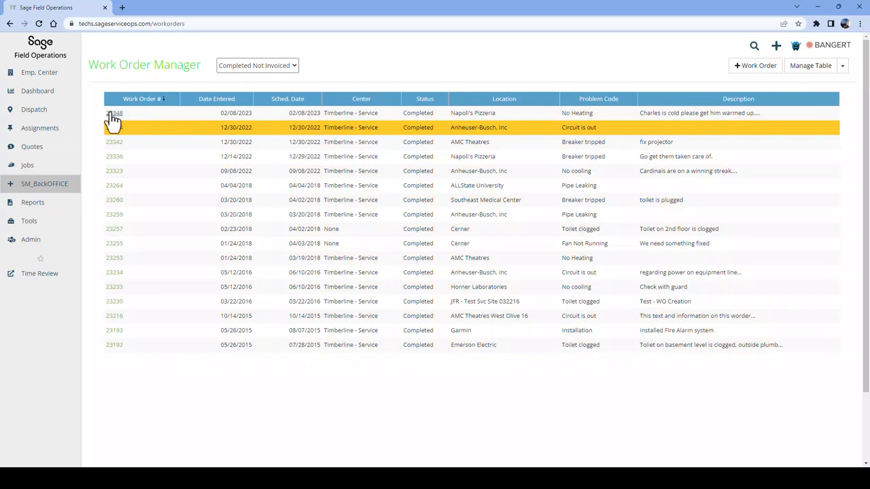
left_click(114, 113)
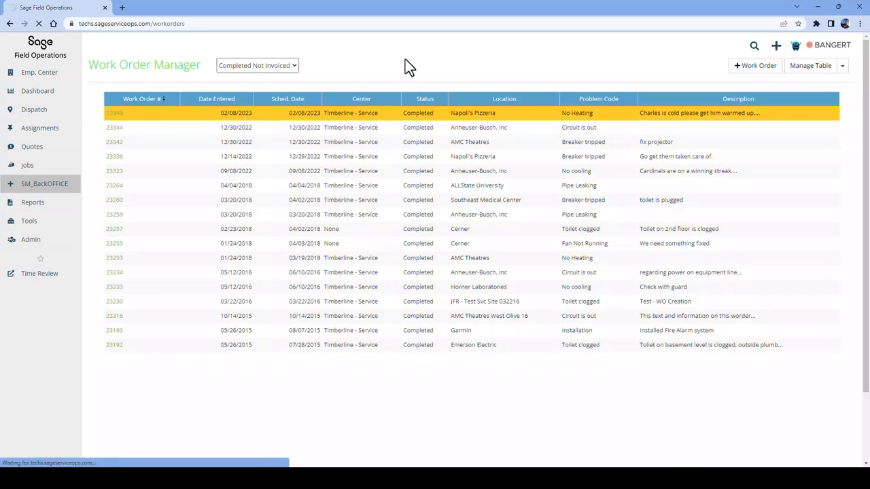
- Open work order 23348 with payment method Bill Out and view its billed labour and parts
left_click(114, 113)
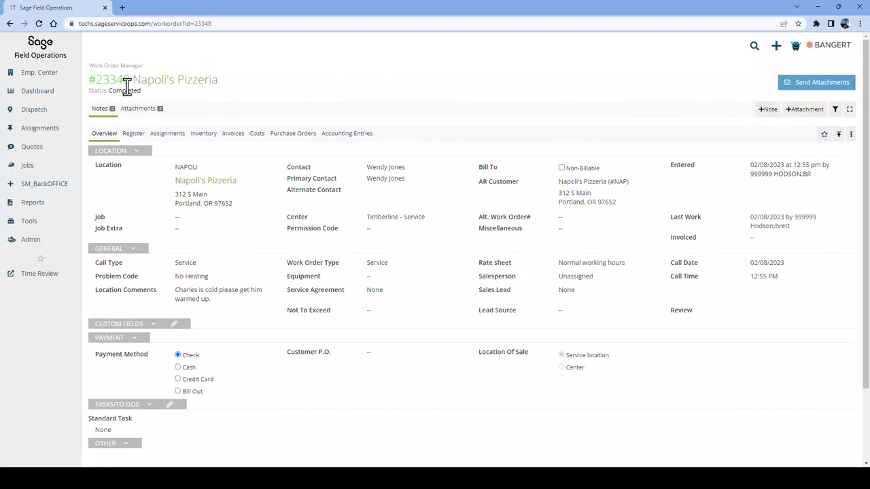
mouse_move(243, 101)
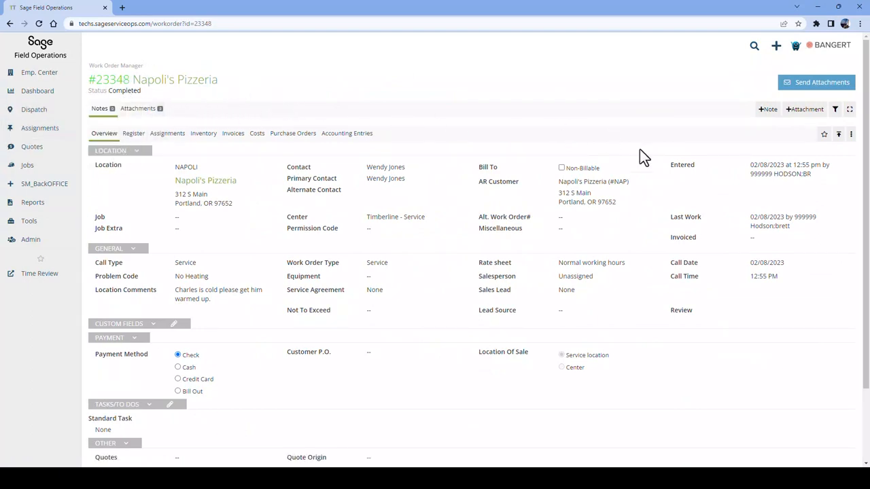
mouse_move(151, 285)
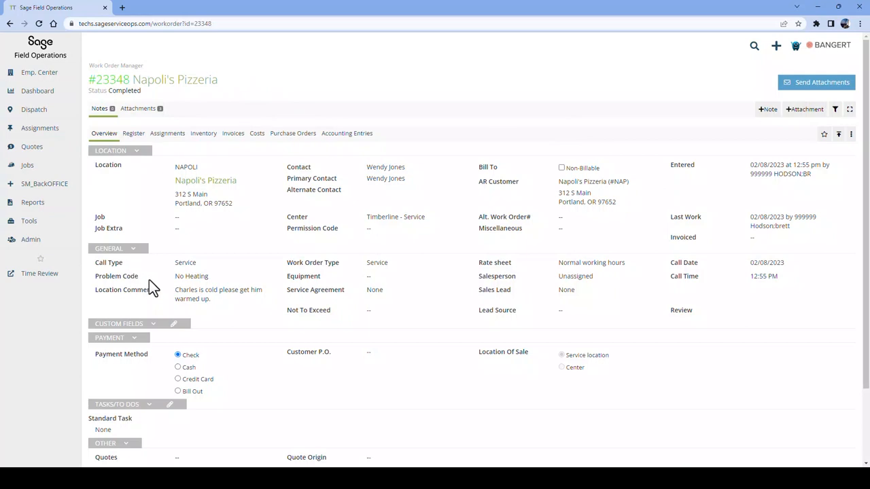
mouse_move(169, 394)
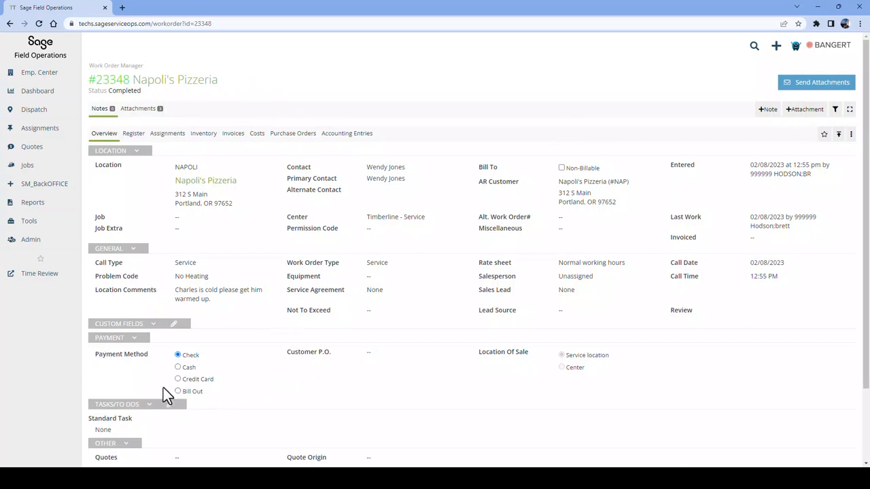
left_click(177, 392)
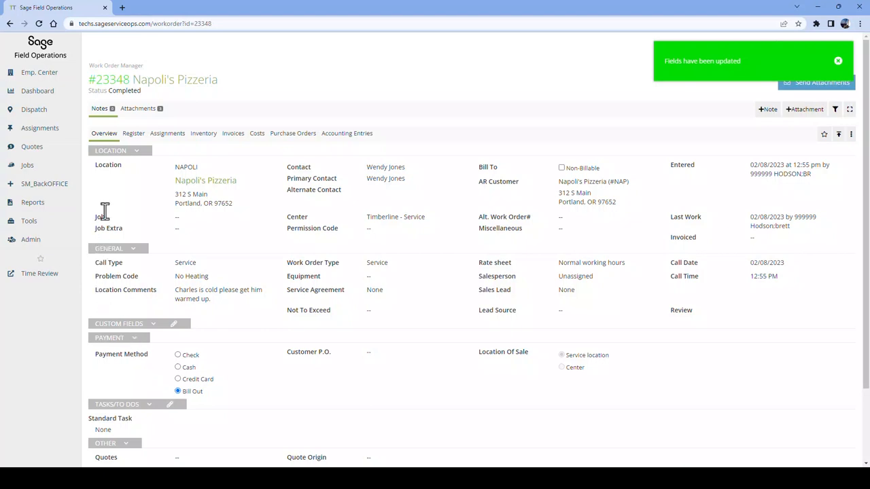
left_click(133, 133)
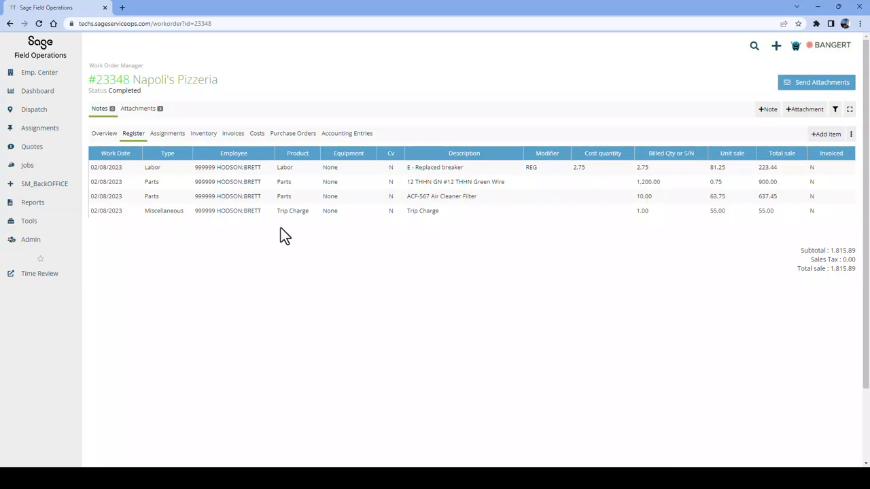
mouse_move(189, 229)
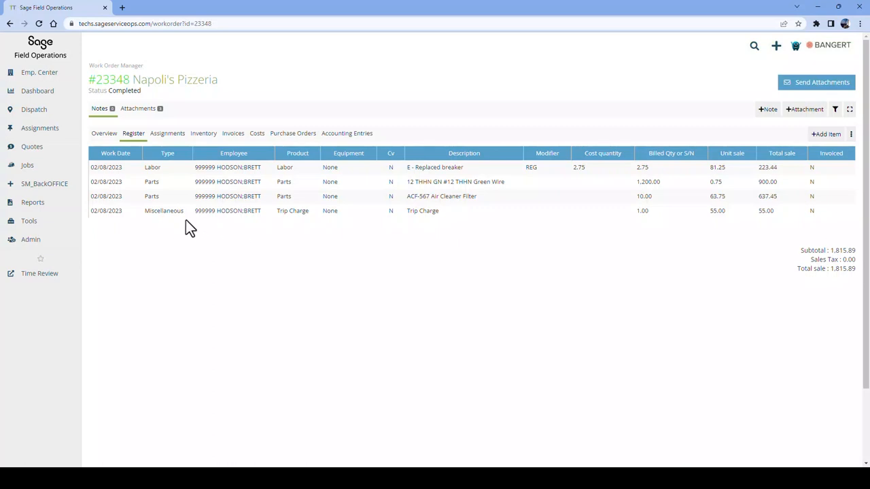
mouse_move(180, 179)
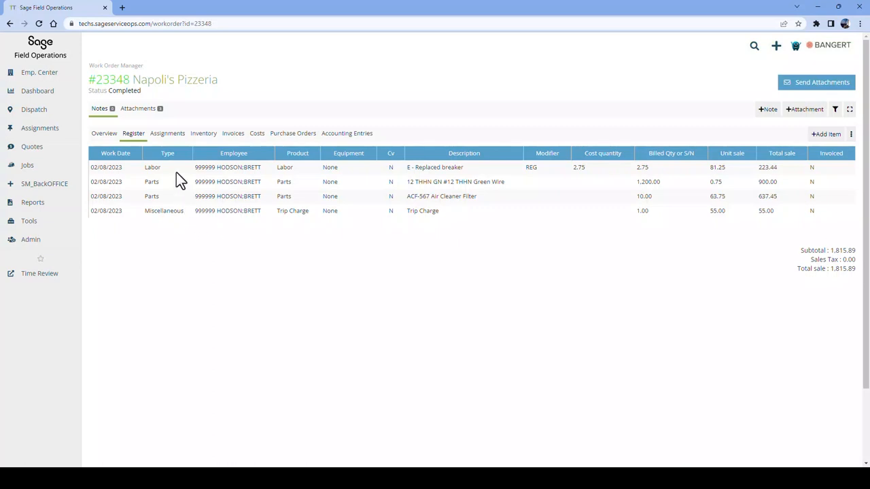
- Review the Inventory and Purchase Orders records, ending on the empty Invoices list
left_click(204, 133)
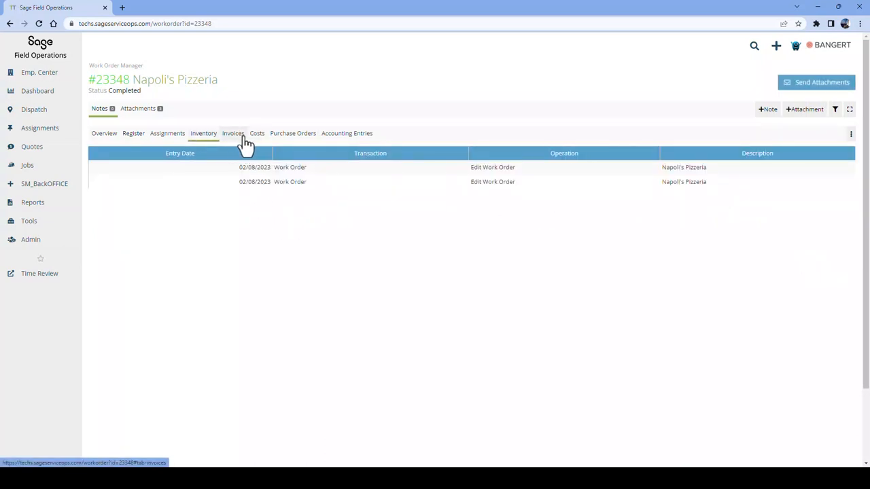
left_click(234, 134)
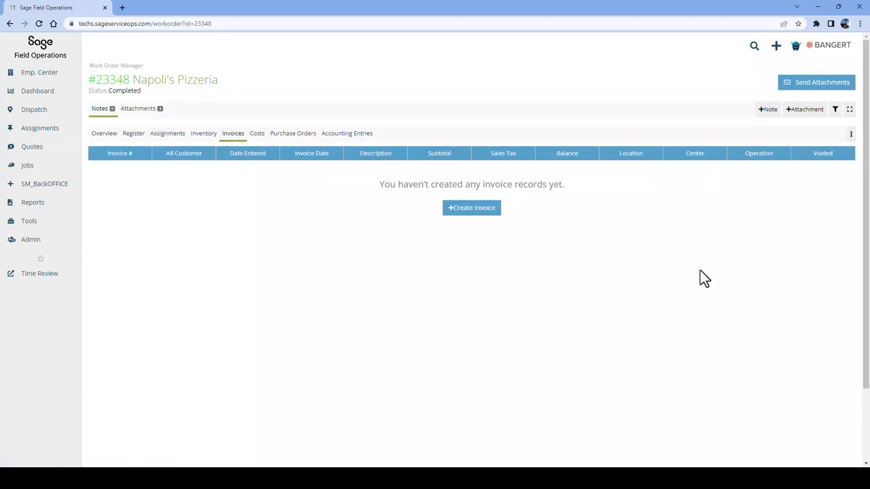
mouse_move(296, 204)
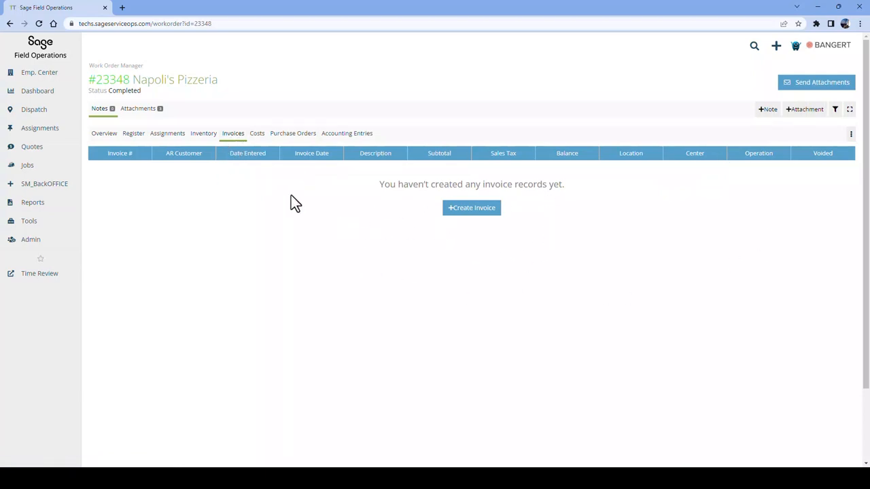
left_click(293, 133)
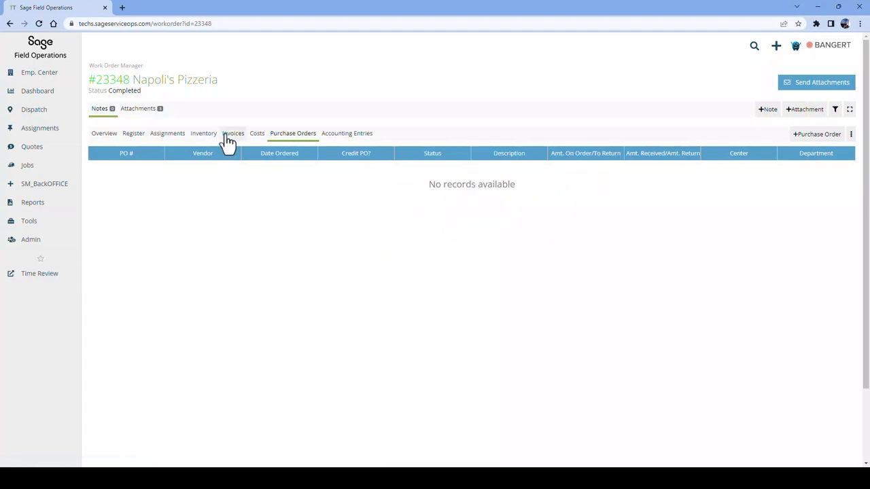
left_click(233, 134)
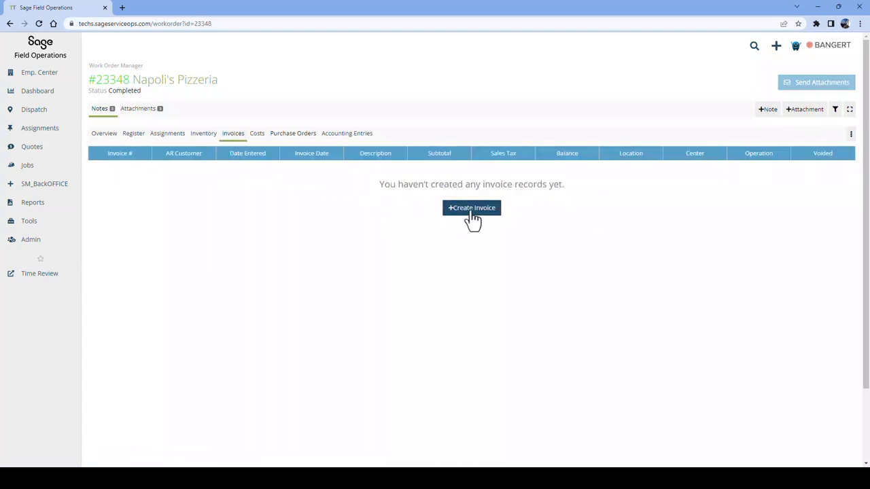
- Start a new invoice and invoice the full quantity of all four register lines
left_click(472, 207)
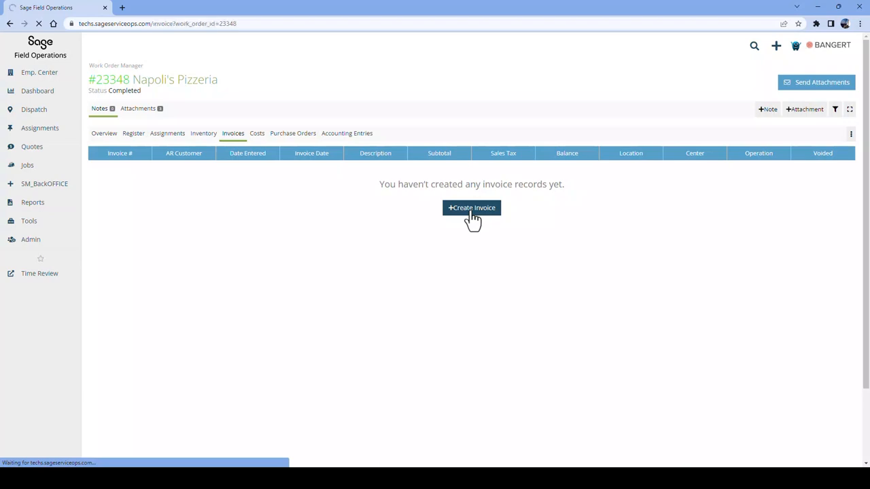
left_click(471, 207)
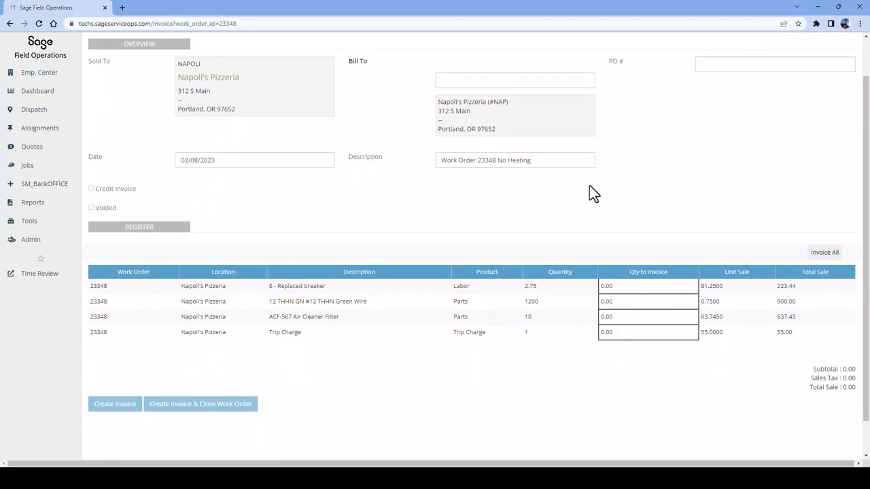
mouse_move(704, 398)
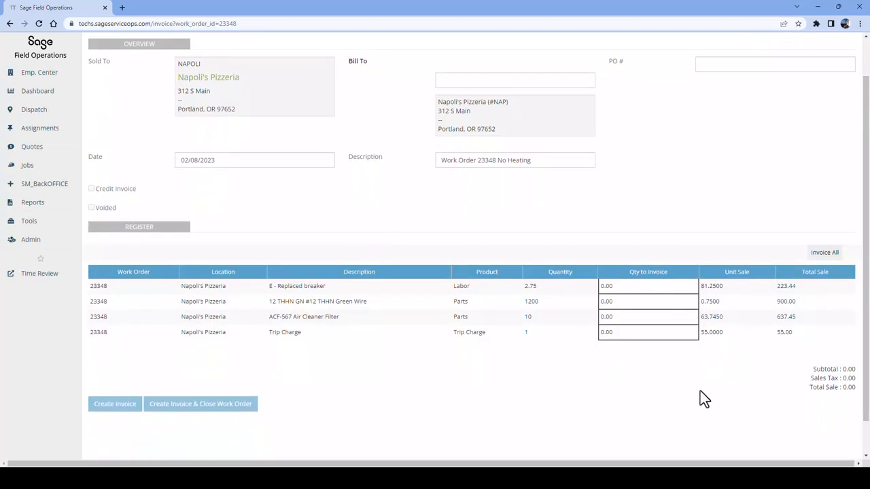
mouse_move(723, 346)
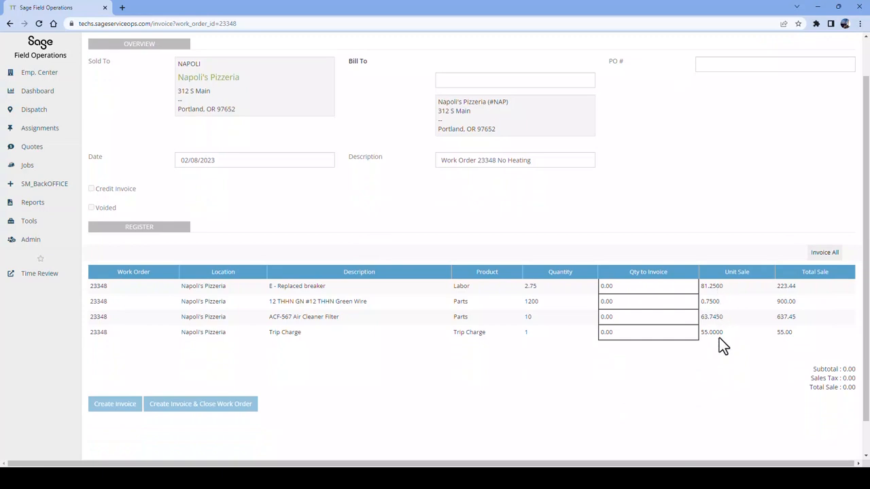
mouse_move(574, 369)
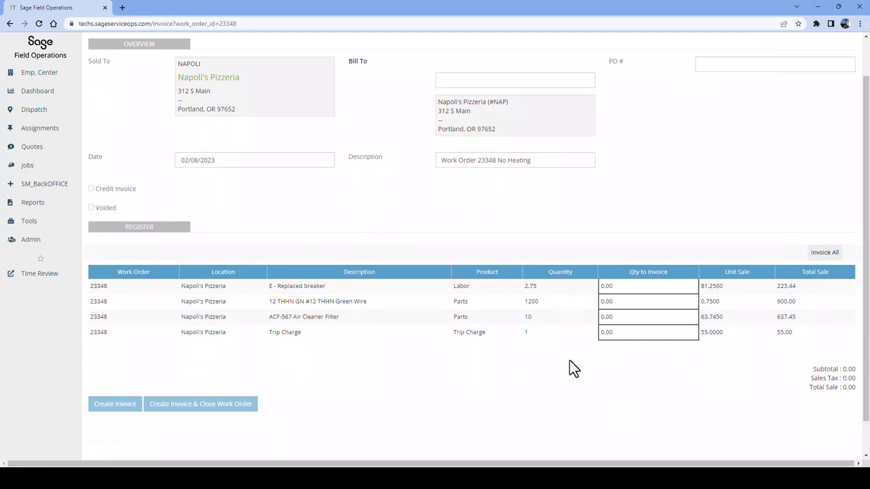
left_click(824, 251)
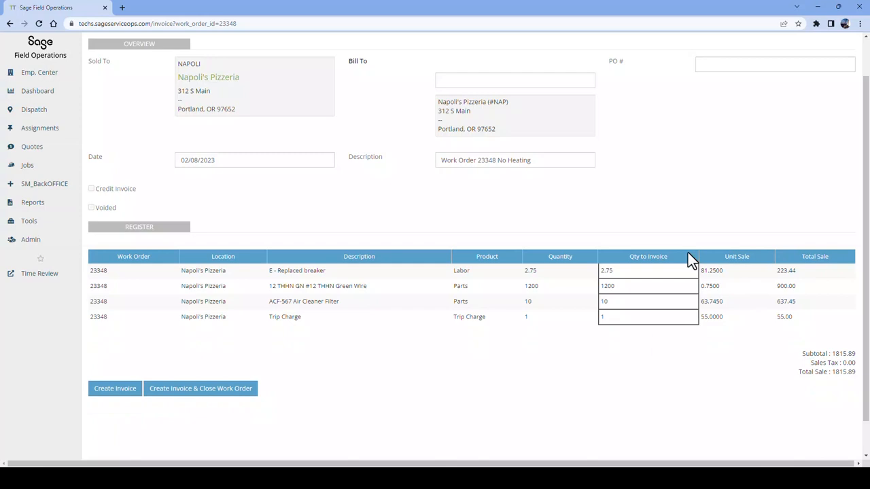
- Review the replaced breaker line, then create the 1815.89 invoice and close the work order
scroll("down", 3)
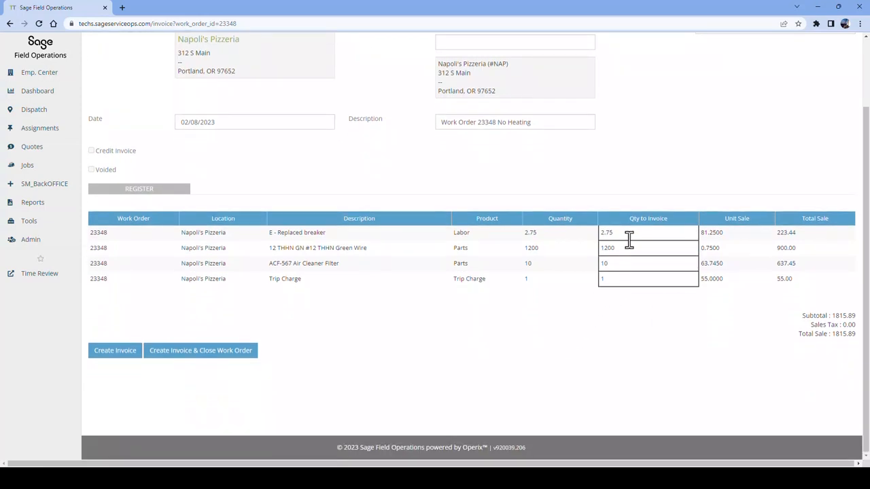
left_click(296, 232)
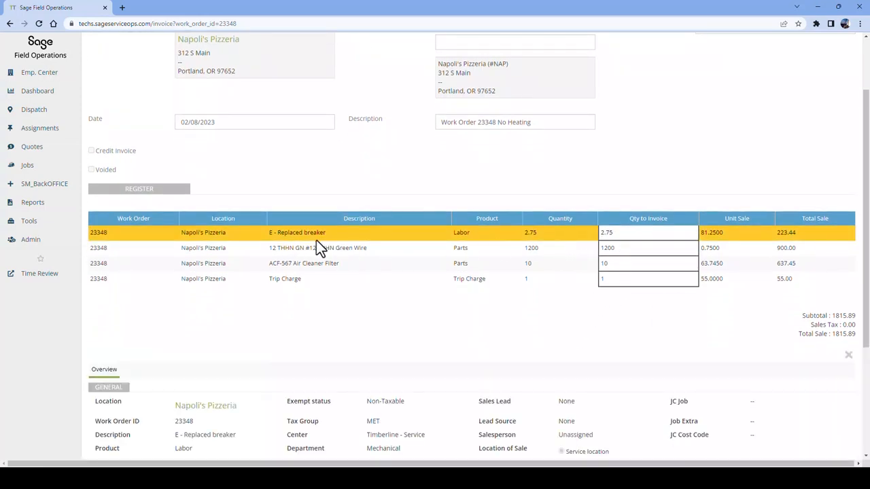
scroll("down", 3)
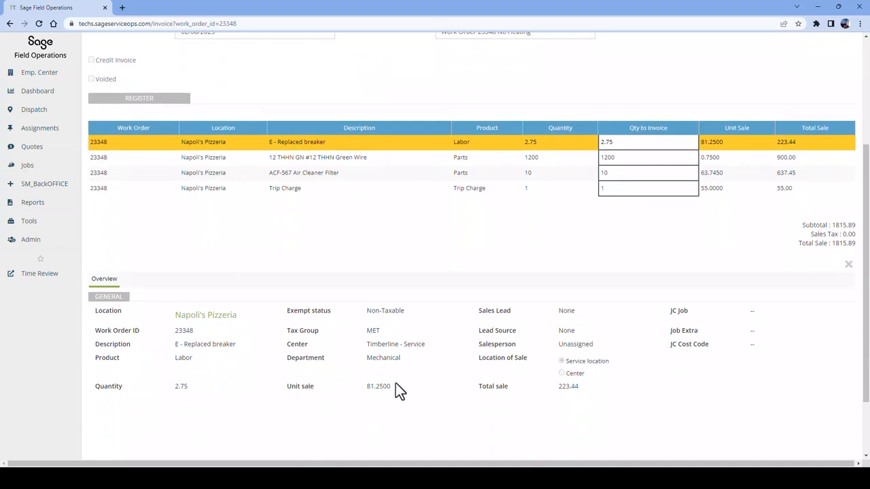
mouse_move(370, 408)
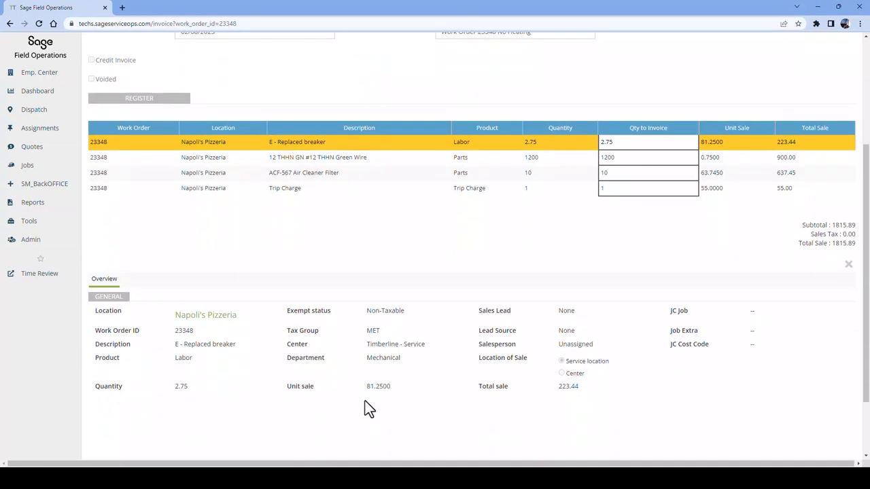
mouse_move(379, 401)
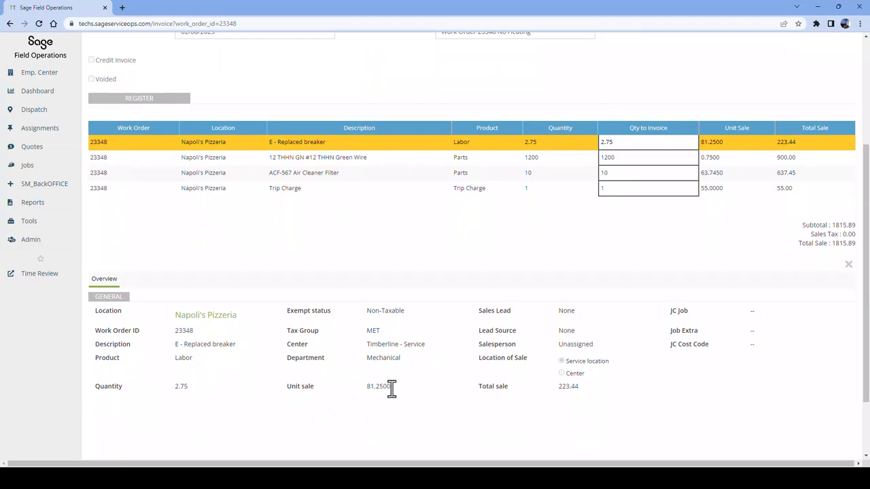
scroll("up", 3)
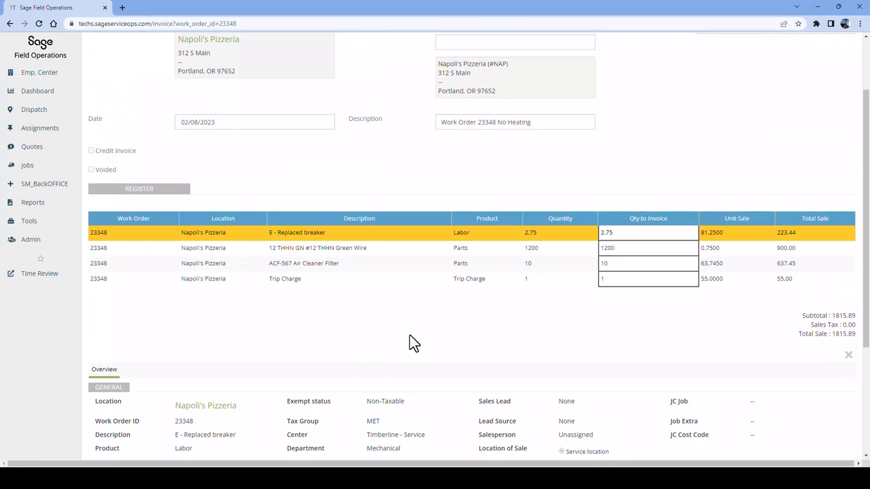
scroll("up", 3)
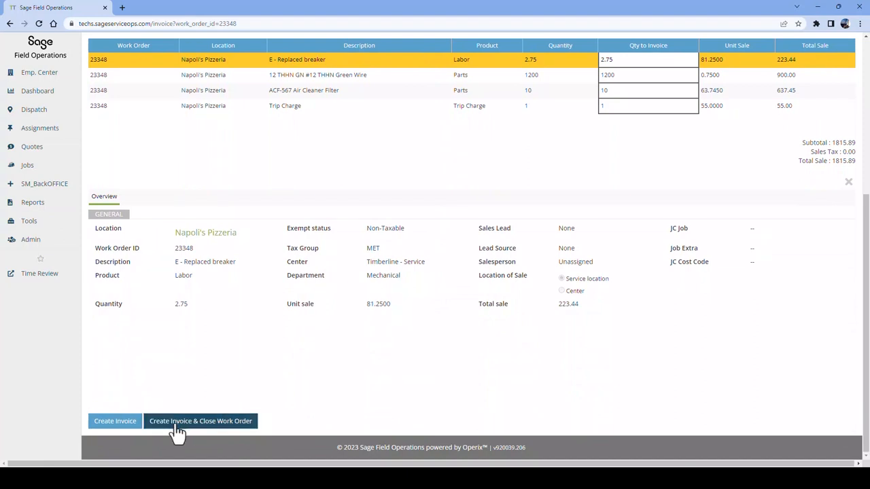
left_click(201, 422)
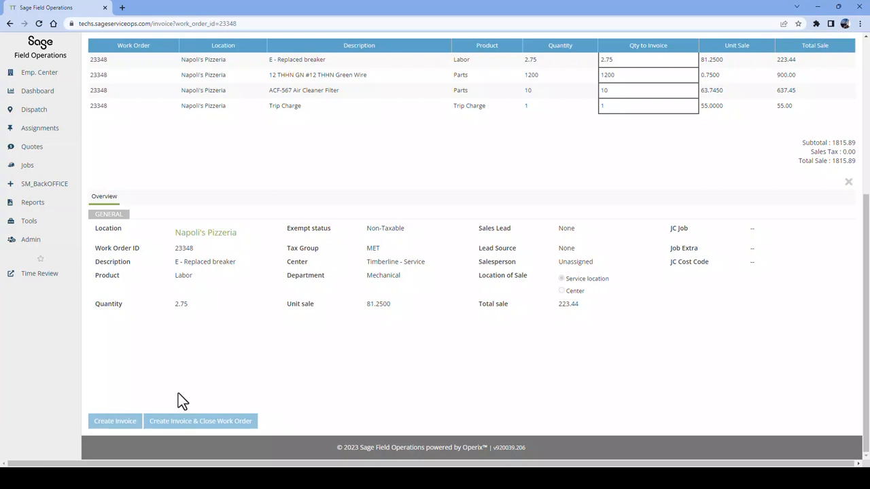
mouse_move(189, 415)
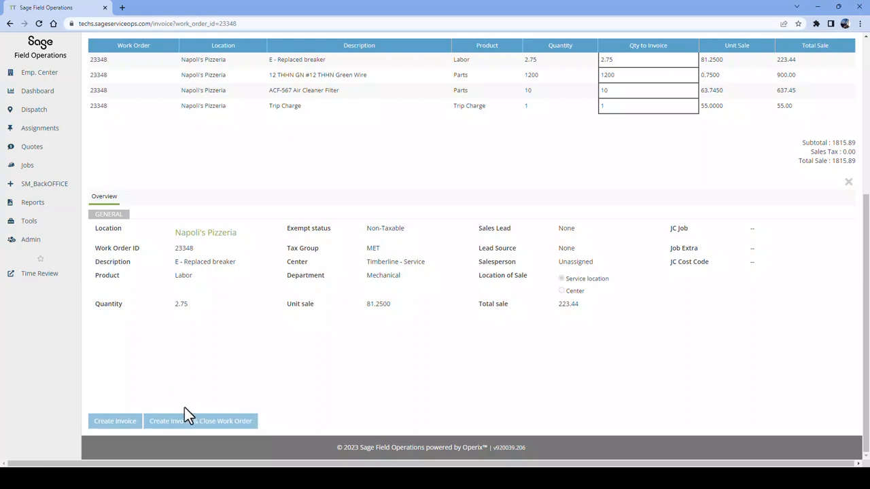
- Acknowledge the success message confirming the new invoice record
left_click(114, 421)
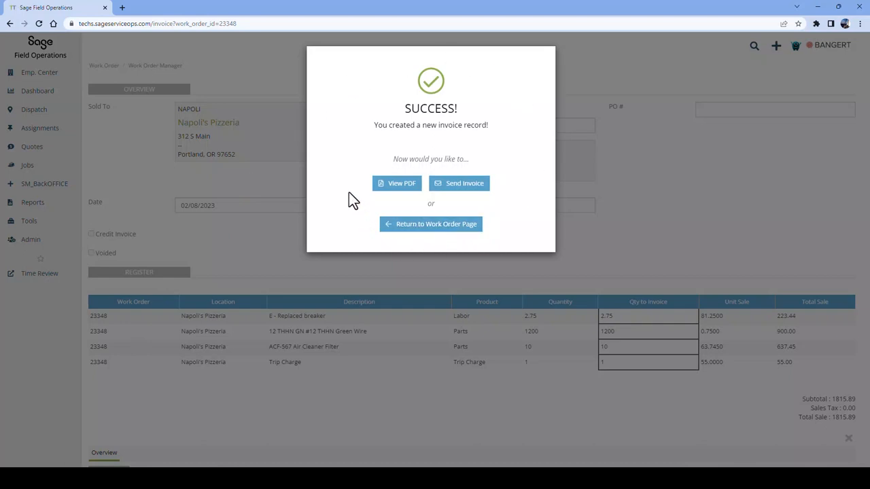
mouse_move(460, 182)
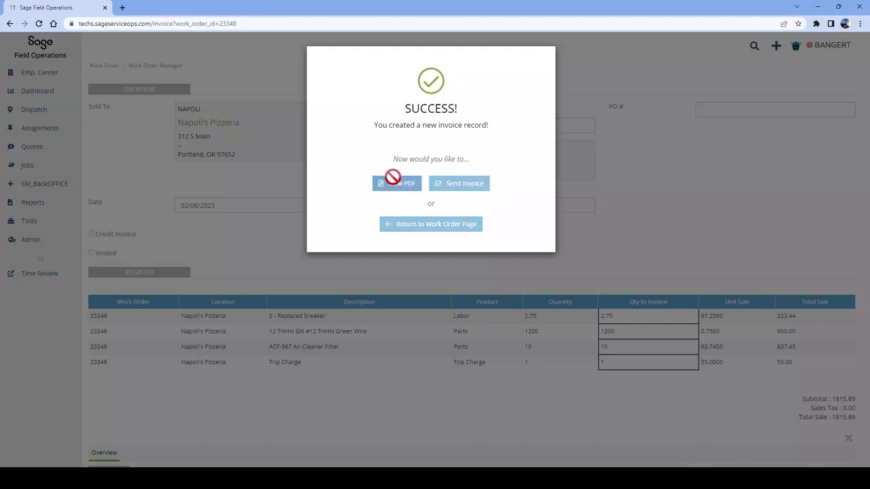
left_click(459, 182)
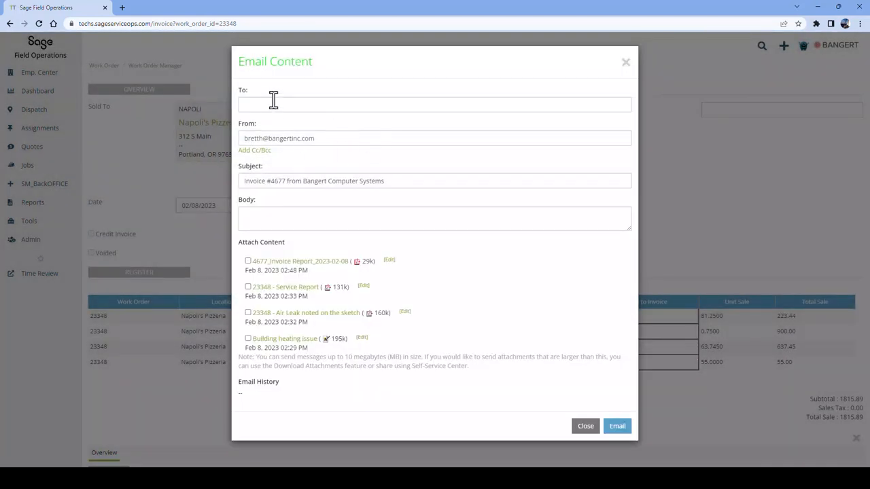
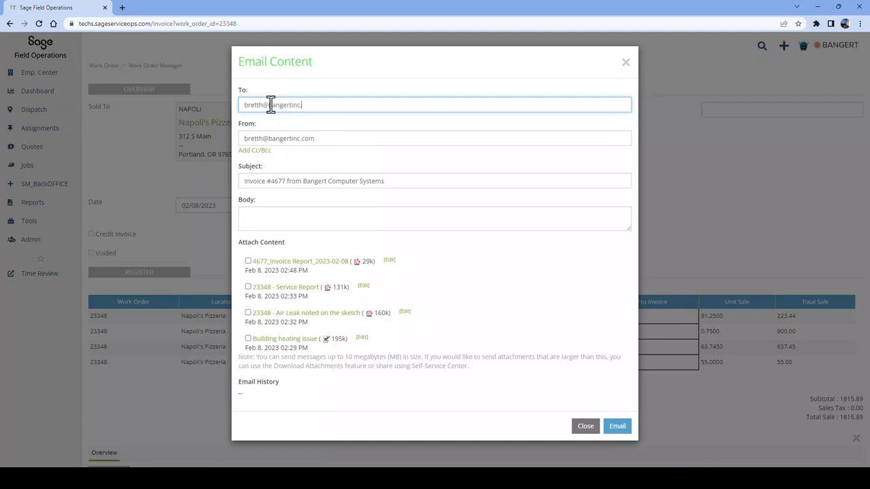
left_click(436, 218)
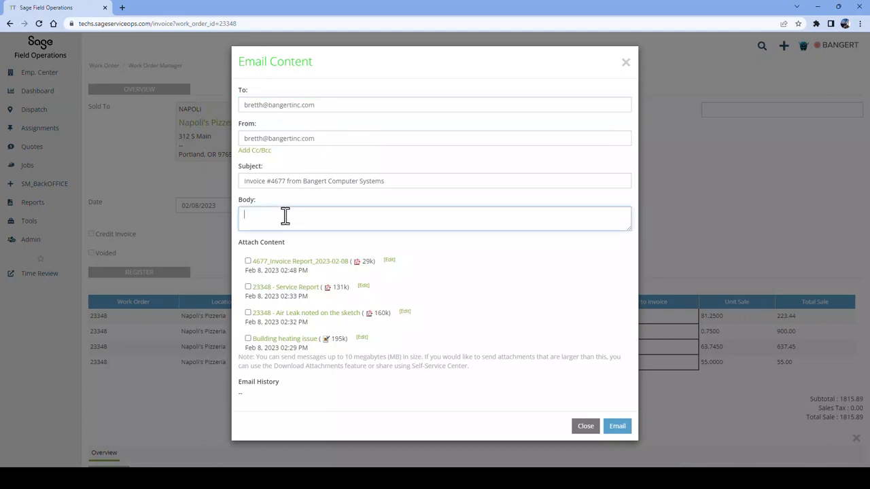
type("Thank you")
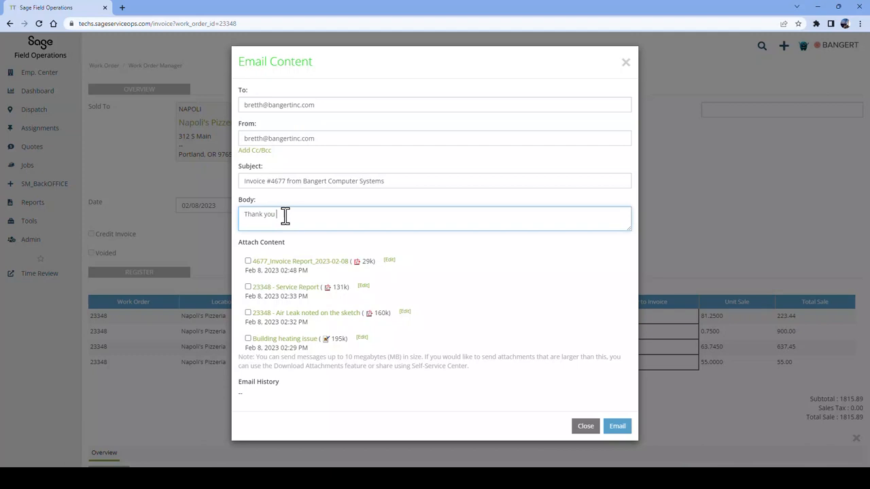
type("for your business.")
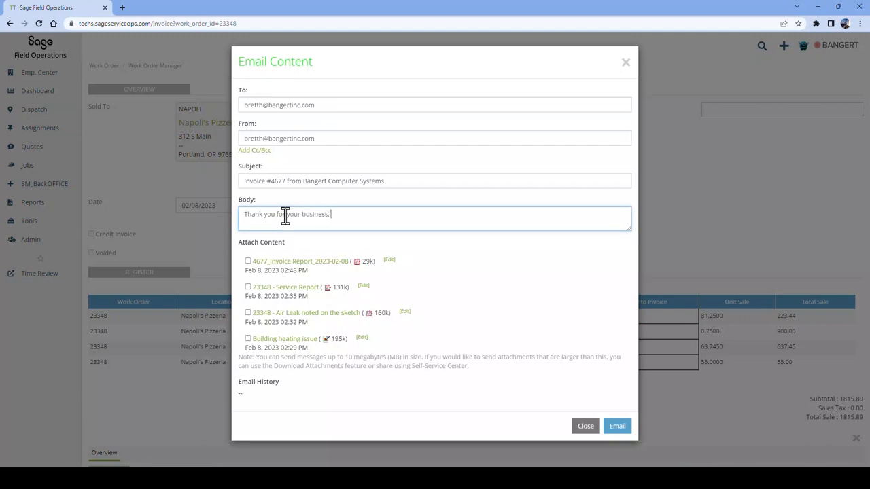
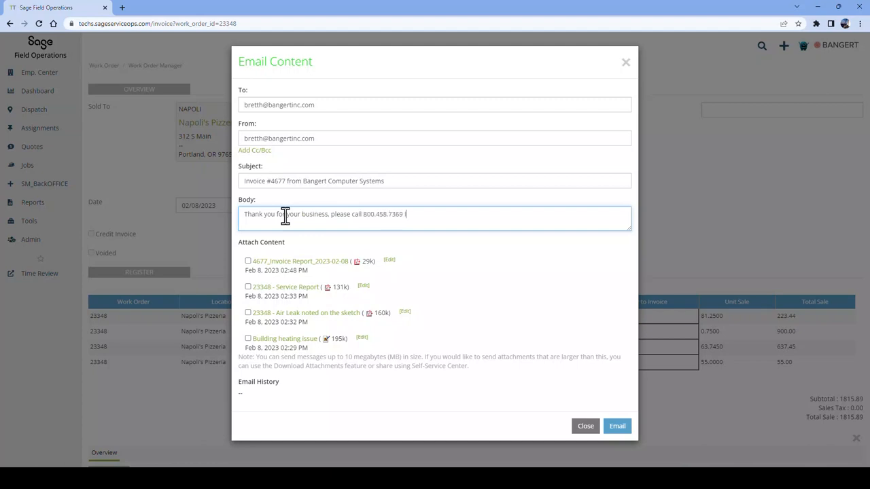
type("if you have any quesitons")
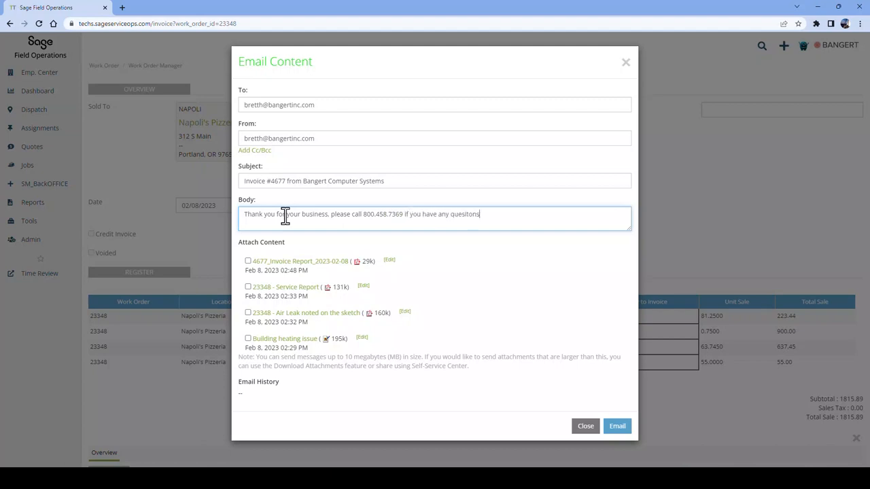
key("Backspace")
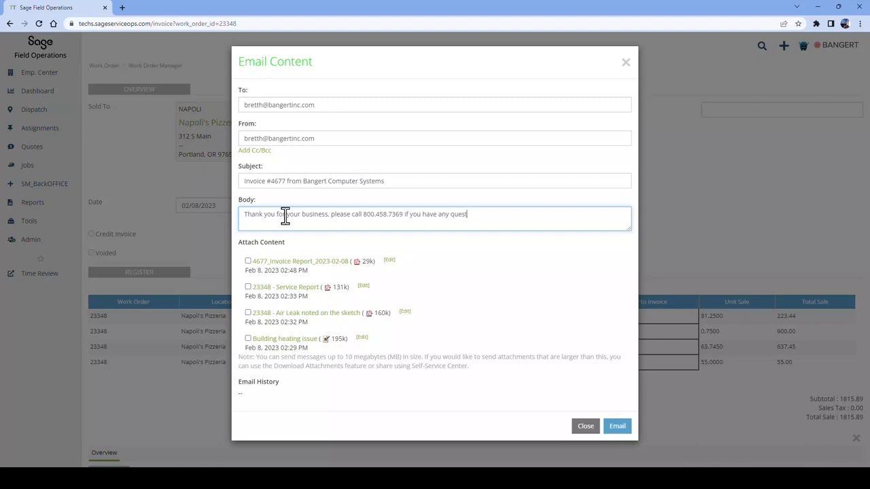
type("ions.")
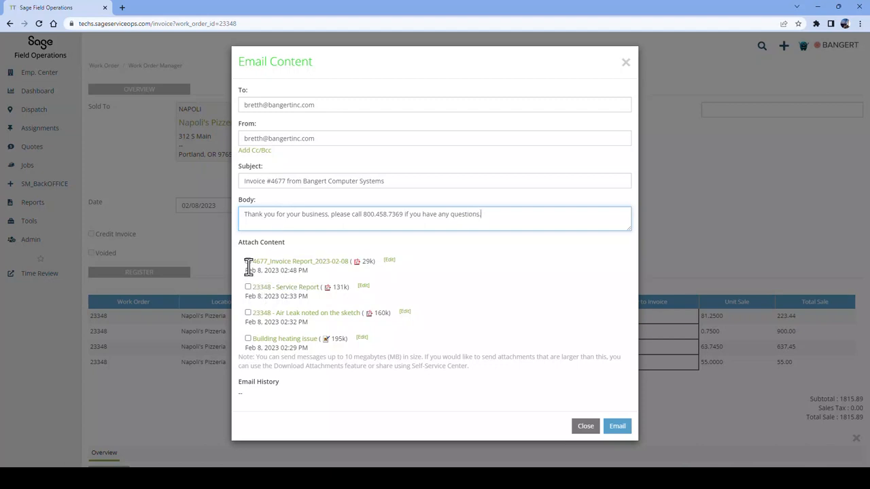
- Attach the invoice report, service report, air leak sketch and heating photo, then email invoice #4677
left_click(247, 261)
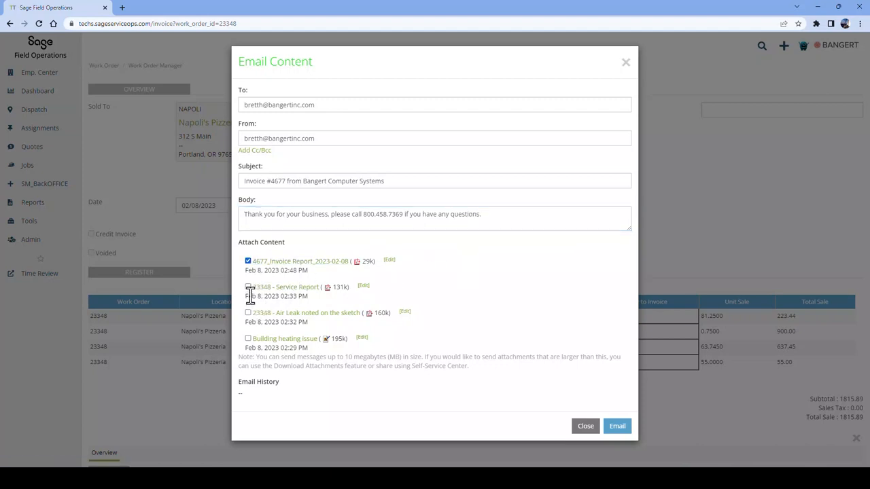
left_click(248, 285)
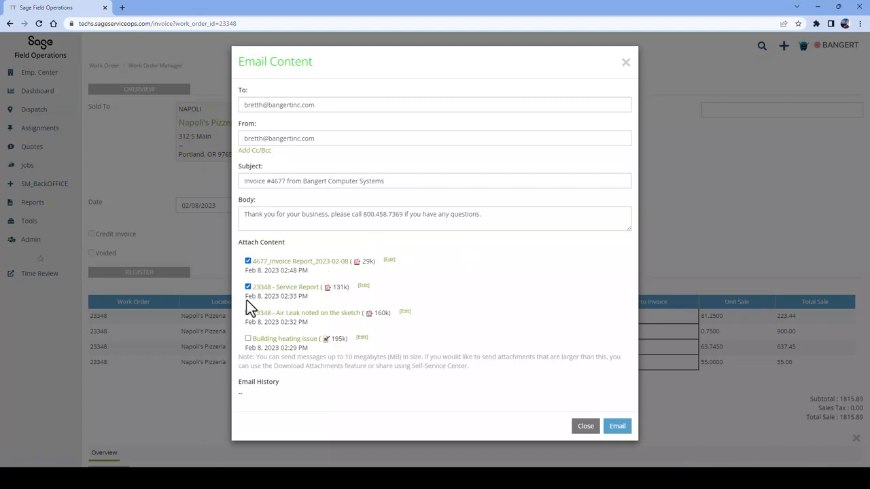
left_click(248, 313)
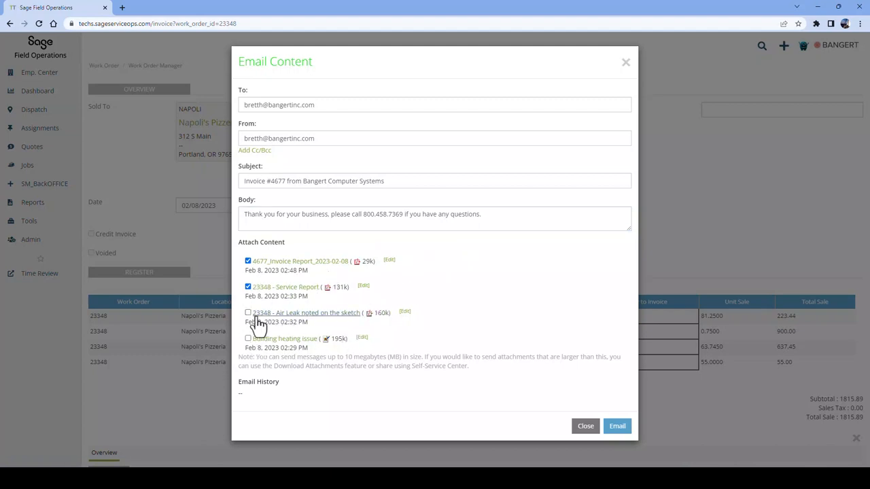
left_click(248, 312)
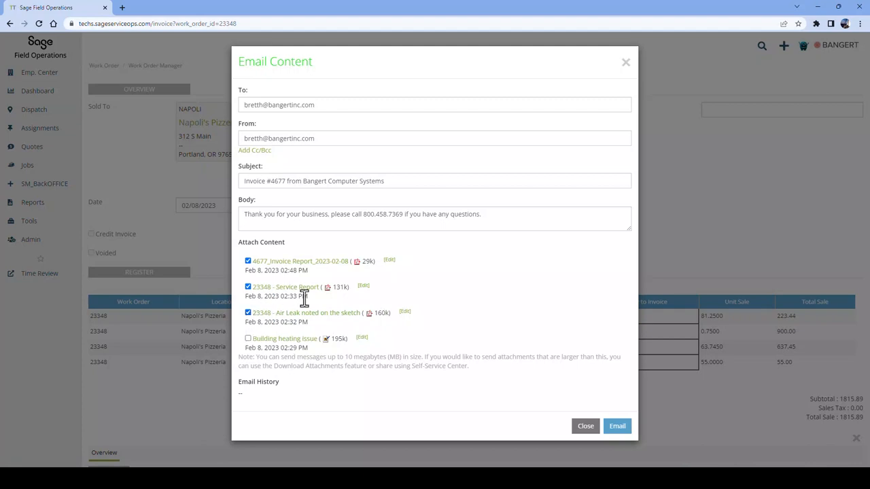
mouse_move(250, 348)
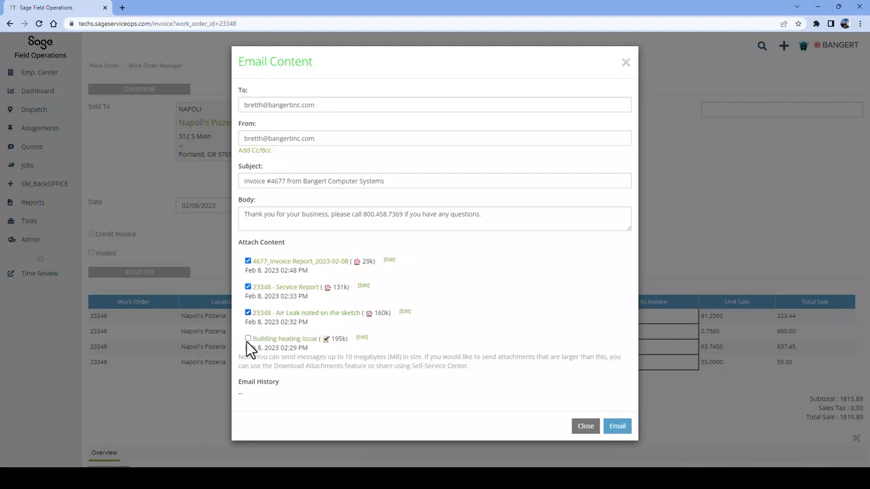
left_click(247, 339)
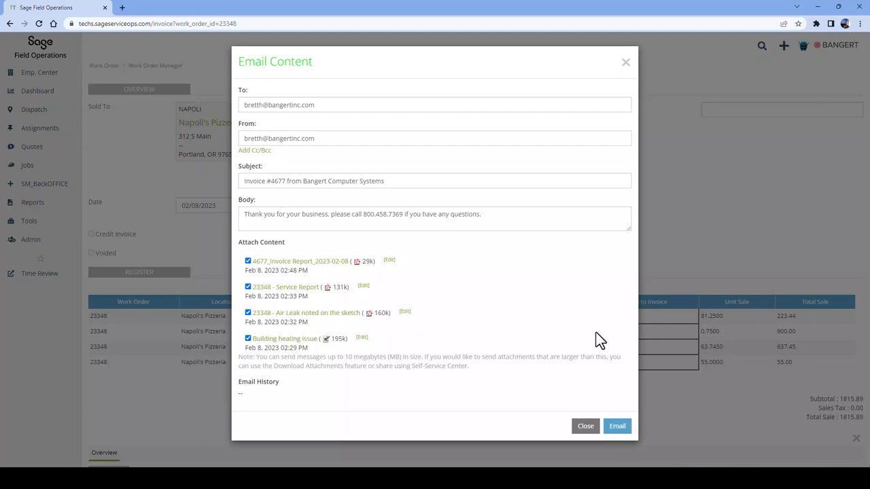
left_click(617, 427)
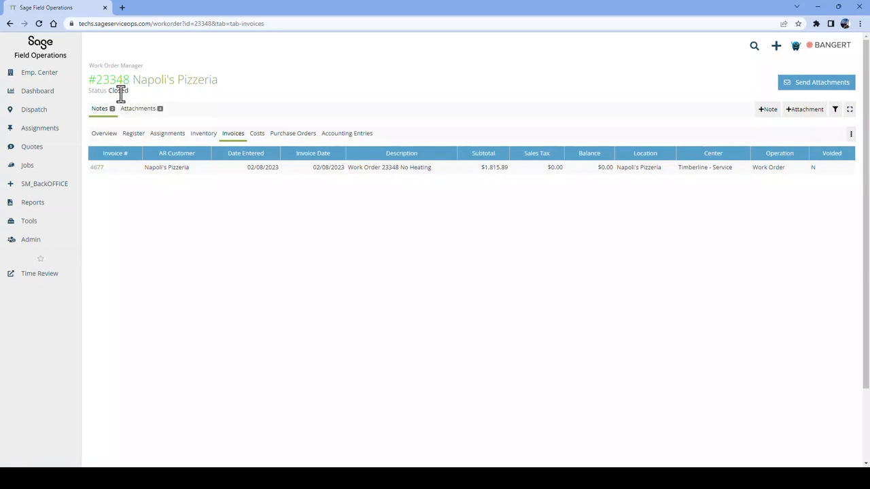
- Open the Outlook mailbox in a new browser tab from the bookmarks
left_click(32, 202)
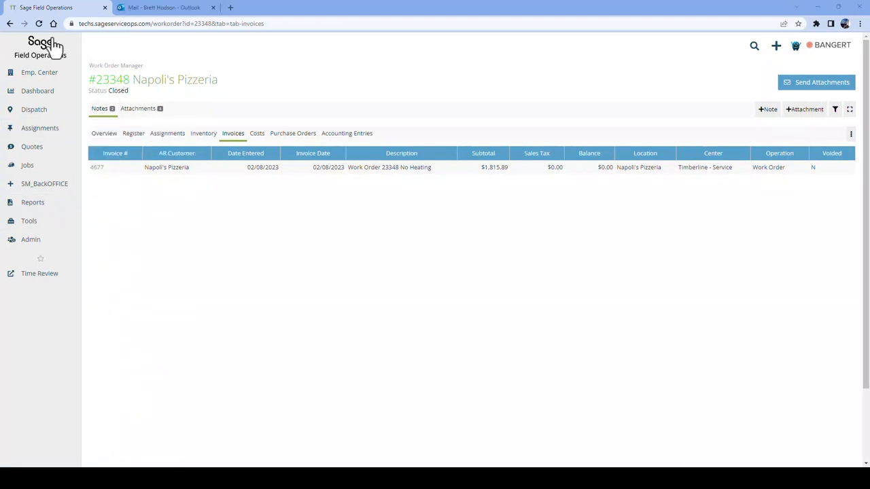
mouse_move(187, 56)
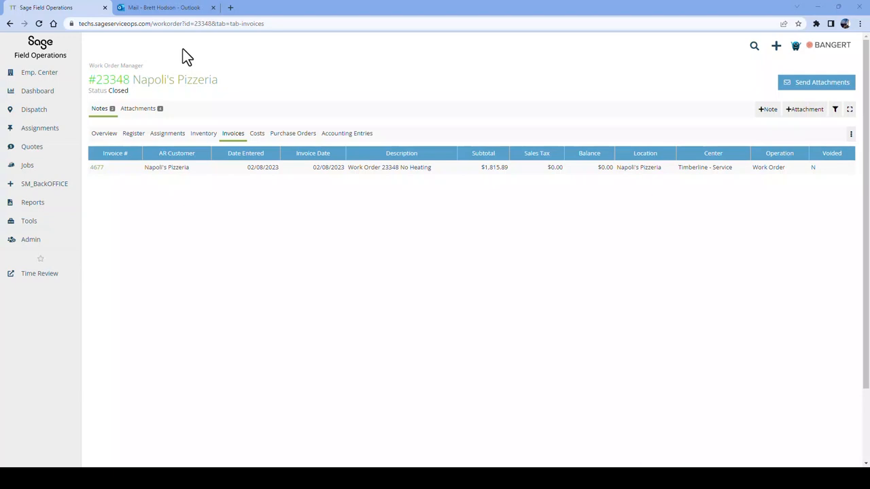
mouse_move(189, 68)
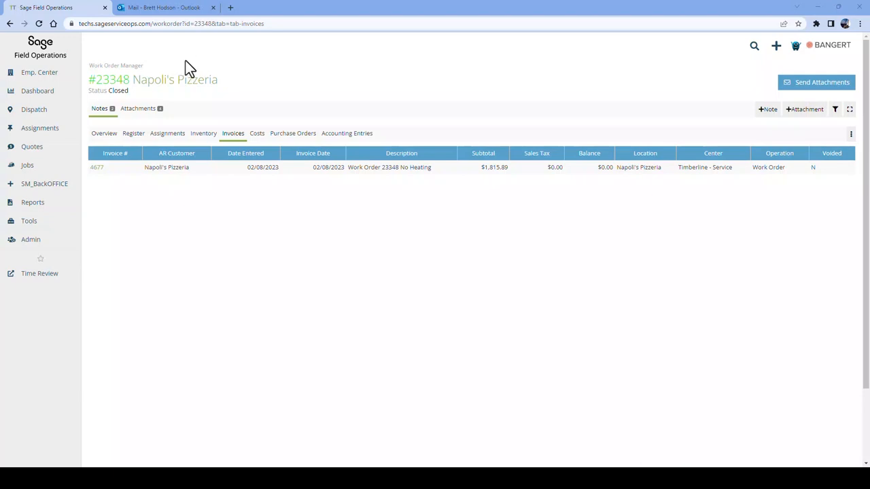
mouse_move(156, 11)
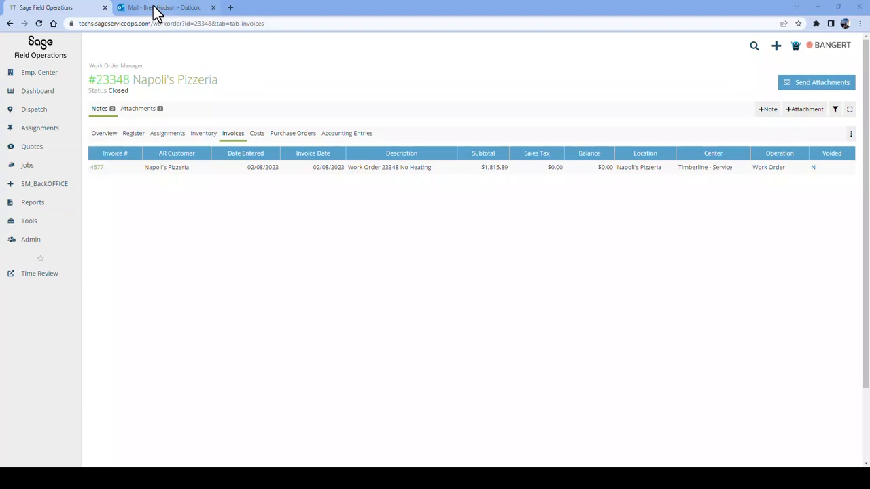
- Check the received Invoice #4677 email in Outlook and review the work order 23348 service report attachment
left_click(163, 9)
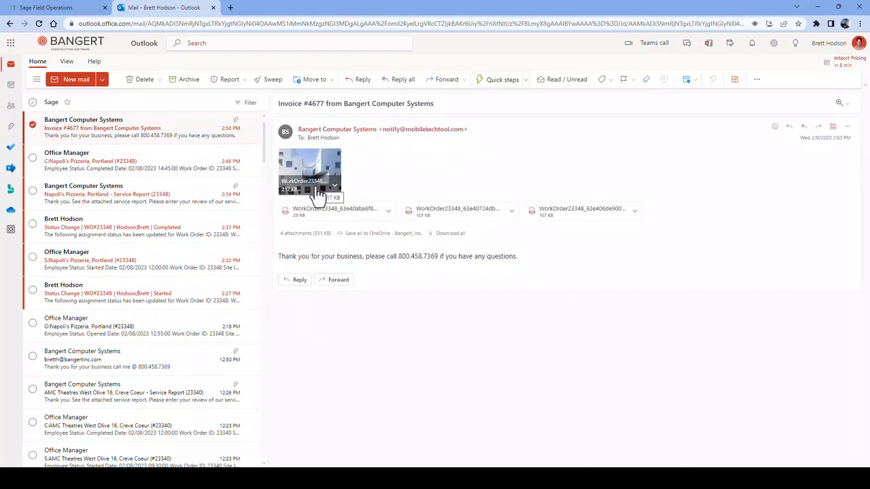
mouse_move(324, 217)
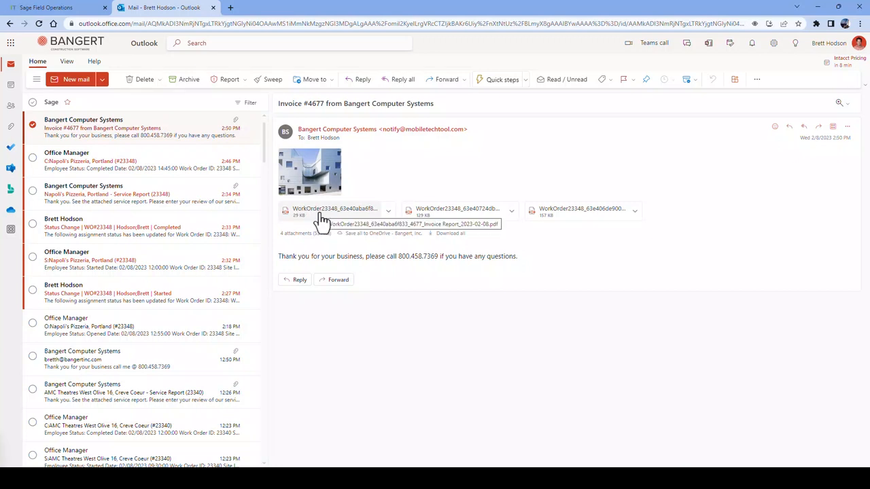
mouse_move(321, 238)
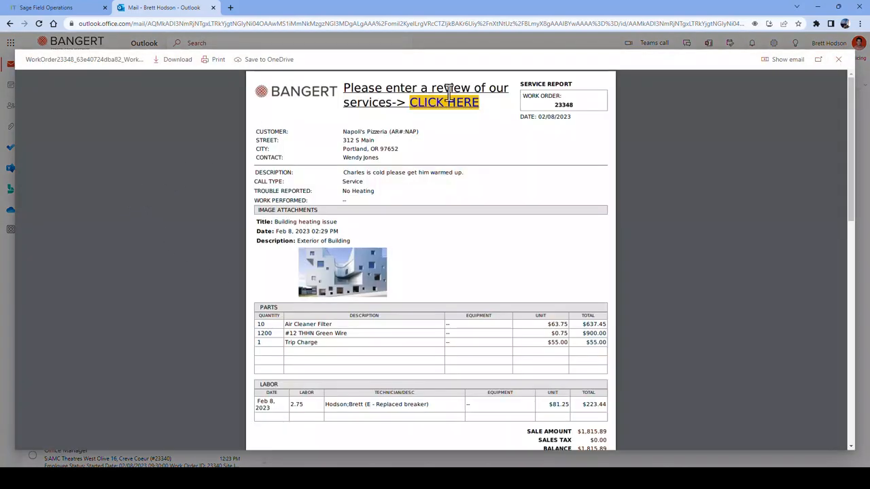
mouse_move(353, 257)
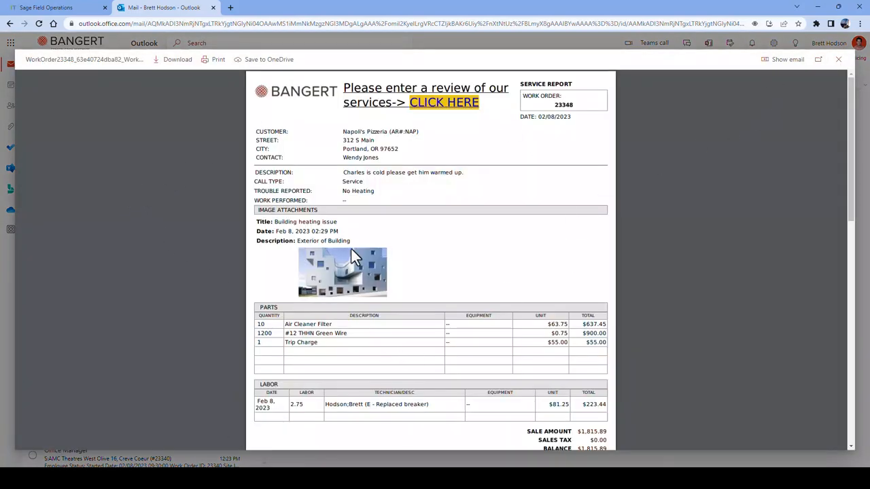
scroll("down", 3)
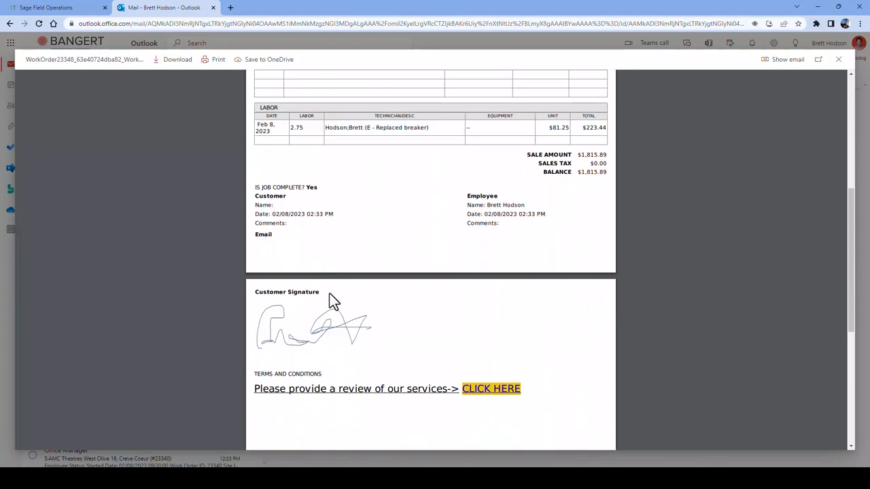
scroll("up", 3)
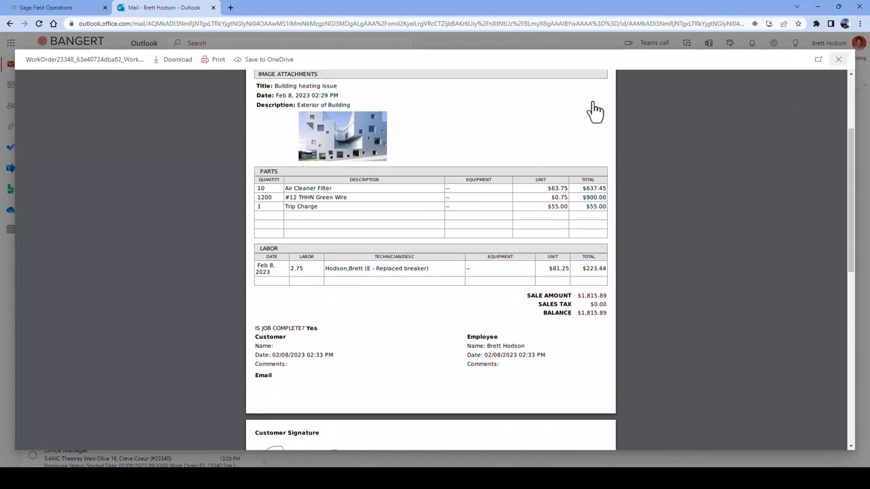
left_click(838, 60)
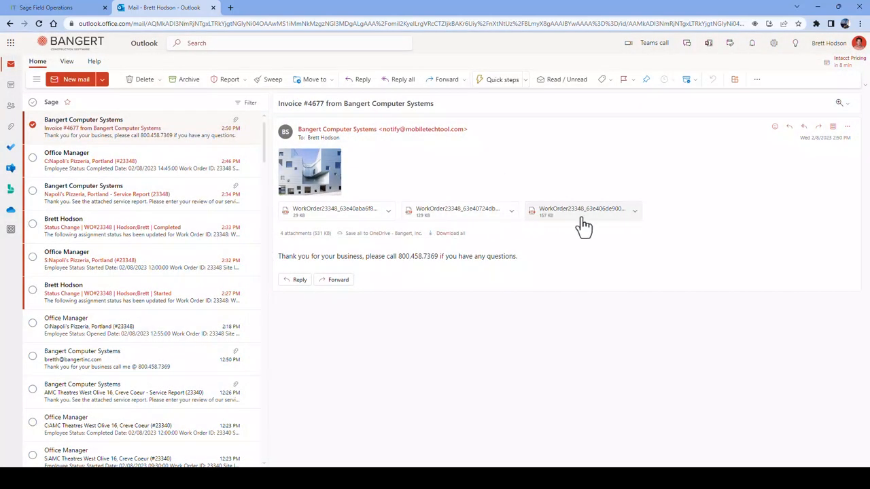
- Preview the air leak sketch attachment showing the building photo with the leak circled in red
left_click(582, 211)
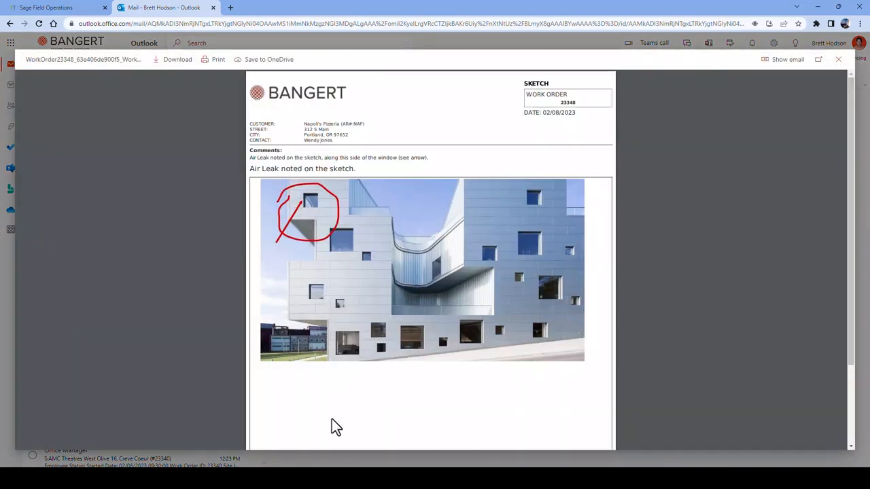
scroll("down", 3)
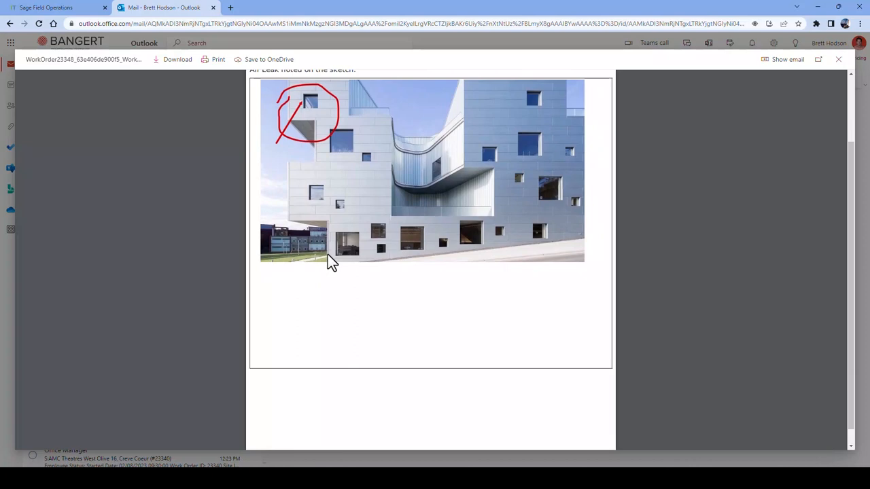
scroll("up", 3)
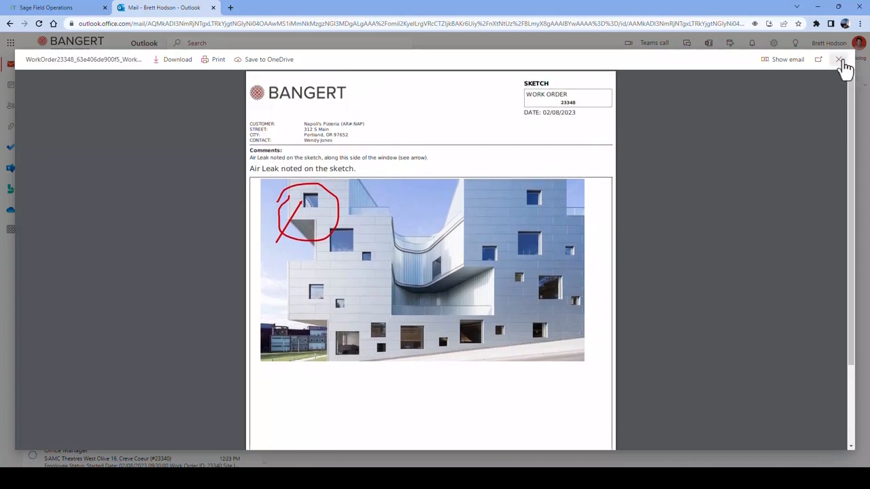
- Review the $1,815.89 invoice attachment for work order 23348 and return to the Invoice #4677 email
left_click(840, 59)
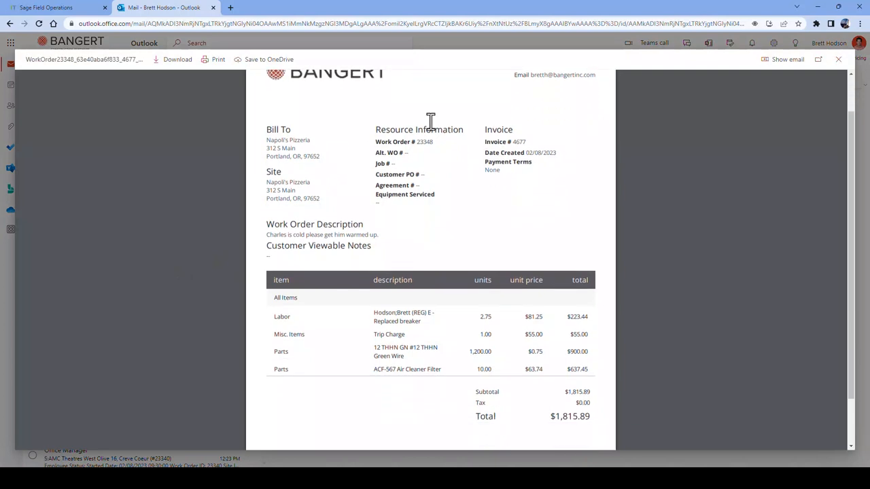
scroll("down", 3)
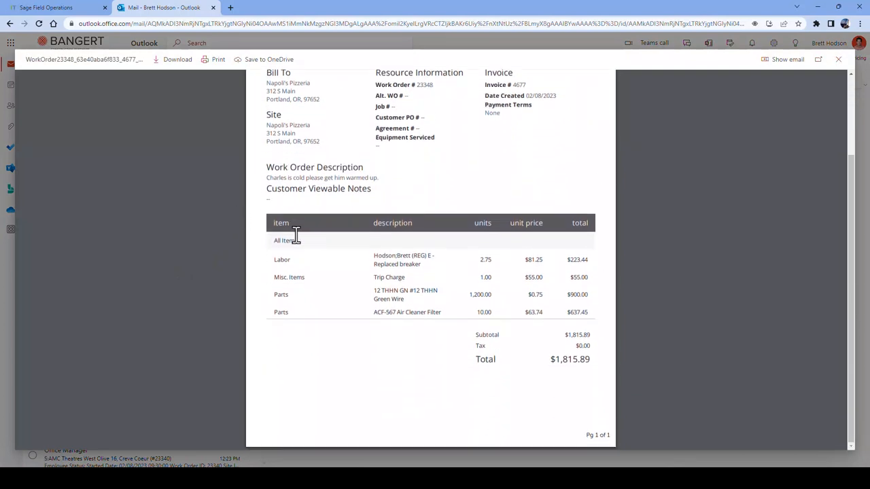
scroll("up", 3)
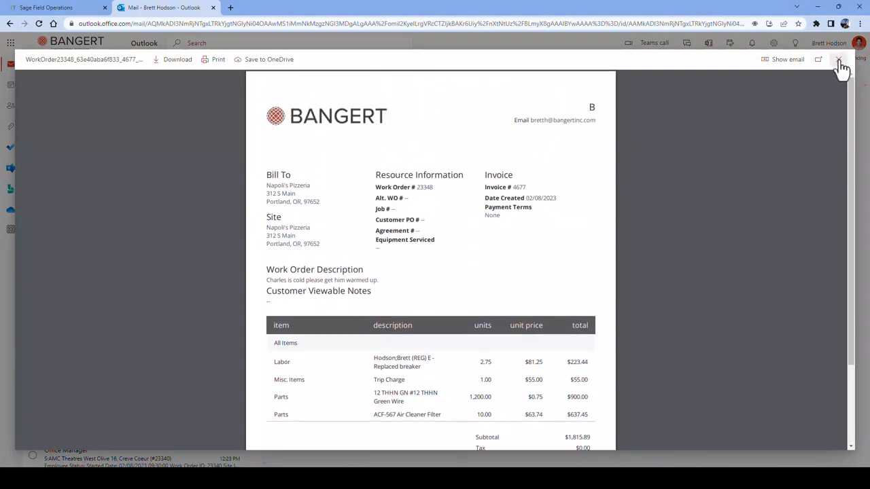
left_click(838, 60)
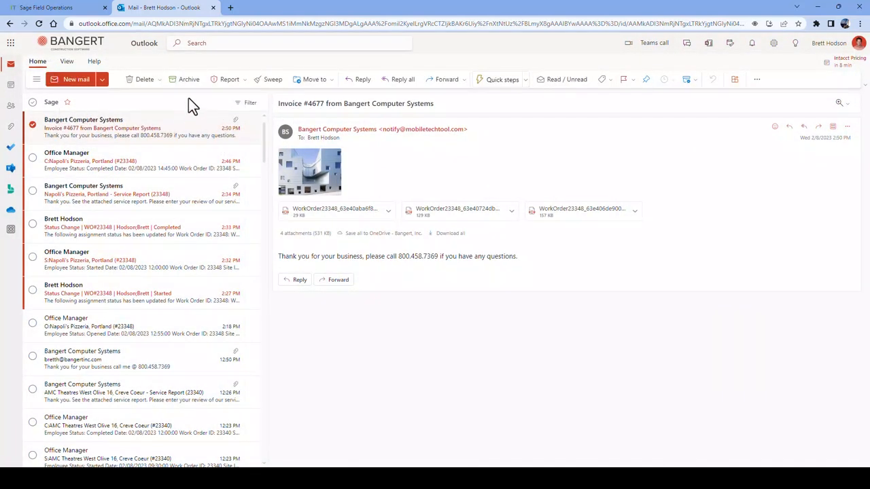
mouse_move(87, 142)
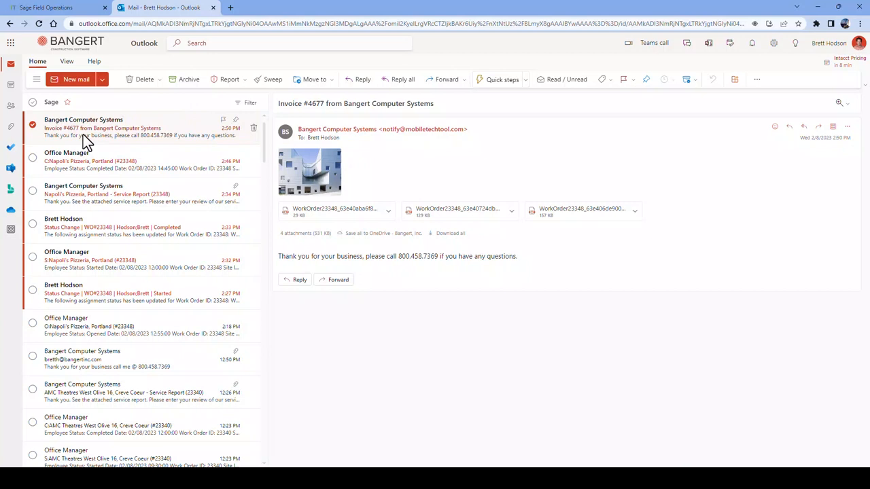
mouse_move(114, 136)
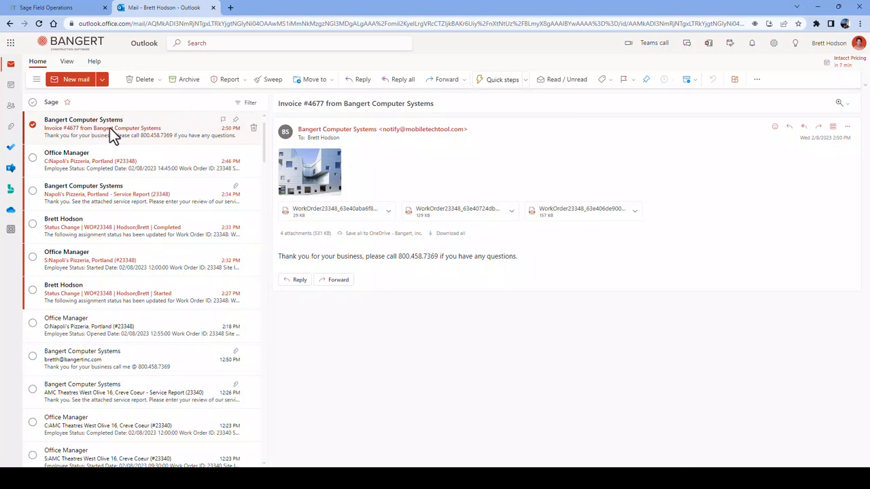